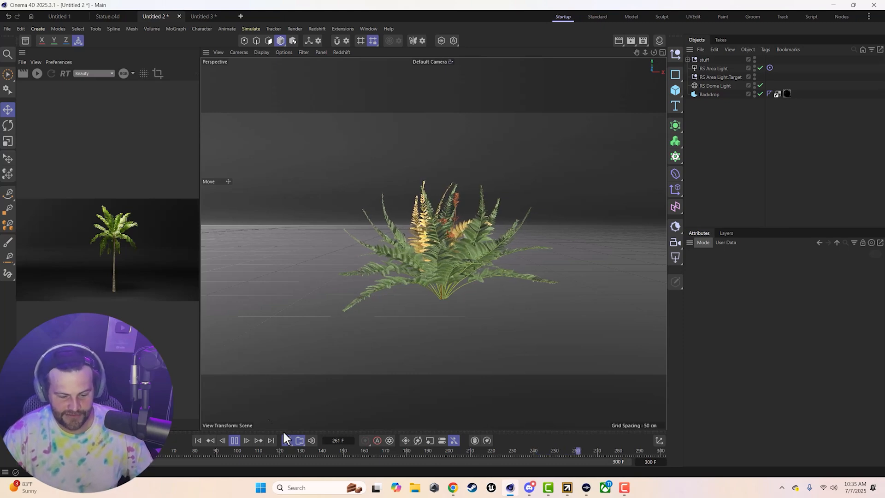
Stop playback of the fern animation.
left_click(233, 440)
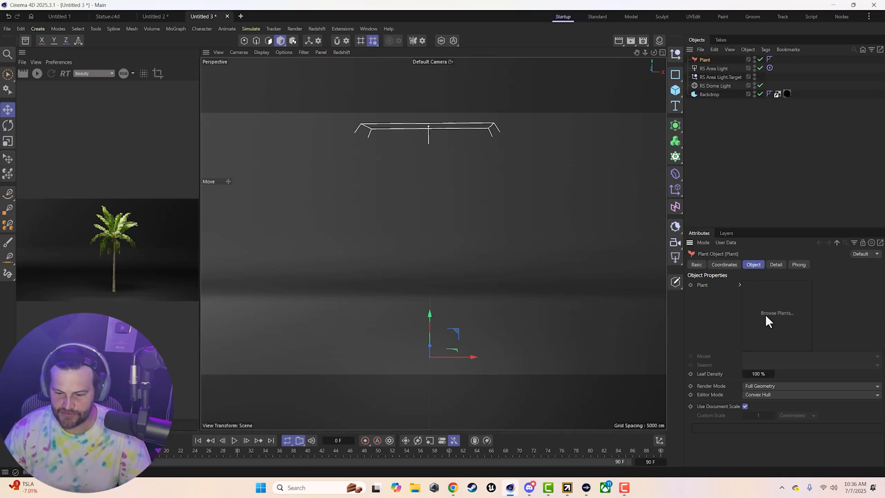
Load the Coconut Palm from the plant browser at render geometry and make it editable.
left_click(776, 312)
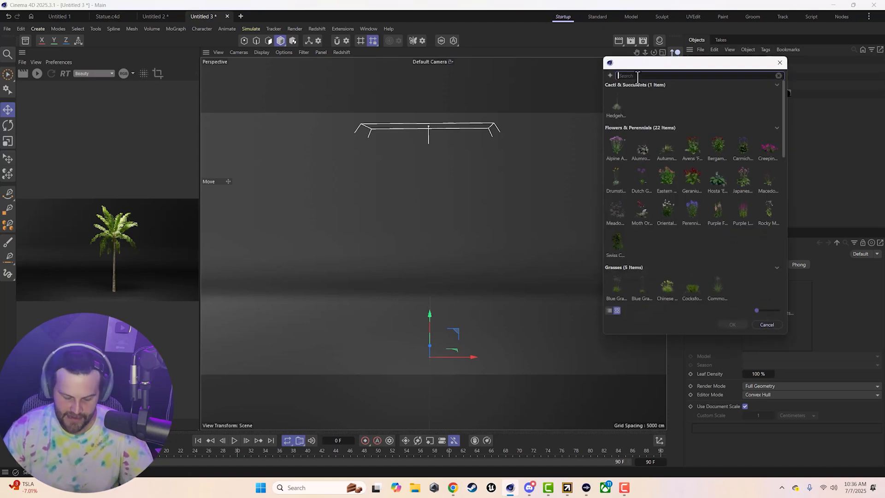
type("palm")
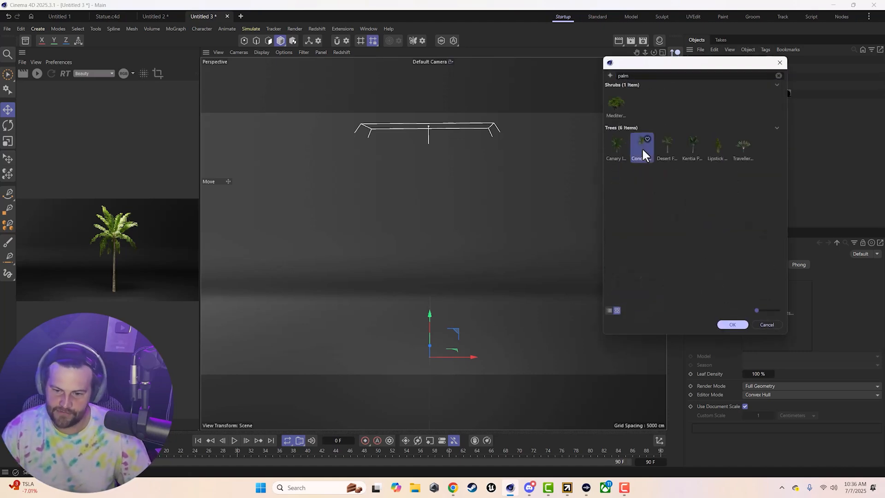
left_click(732, 324)
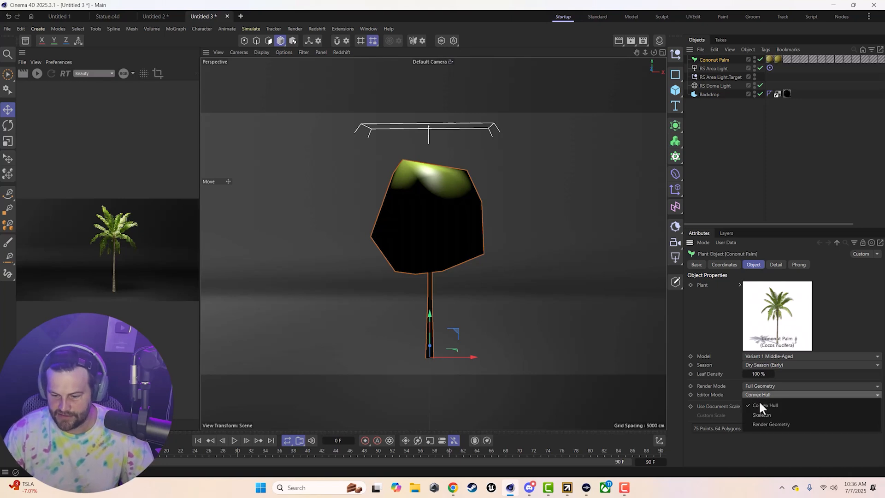
left_click(770, 424)
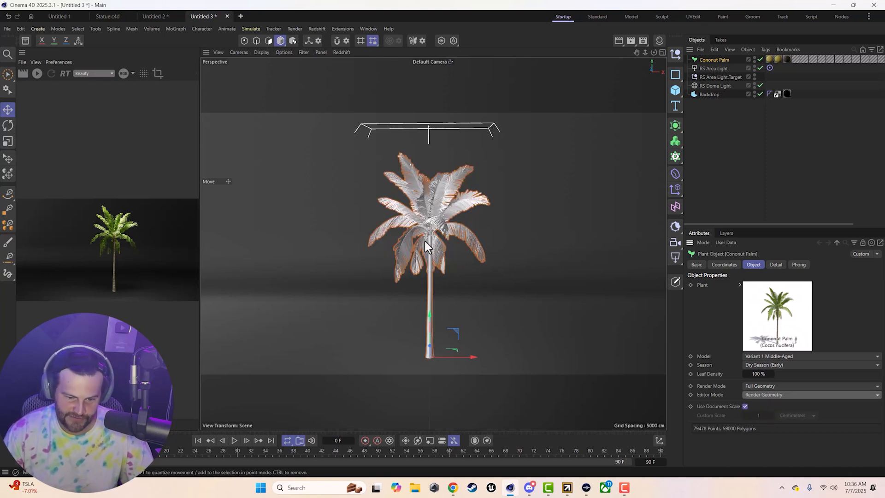
mouse_move(717, 67)
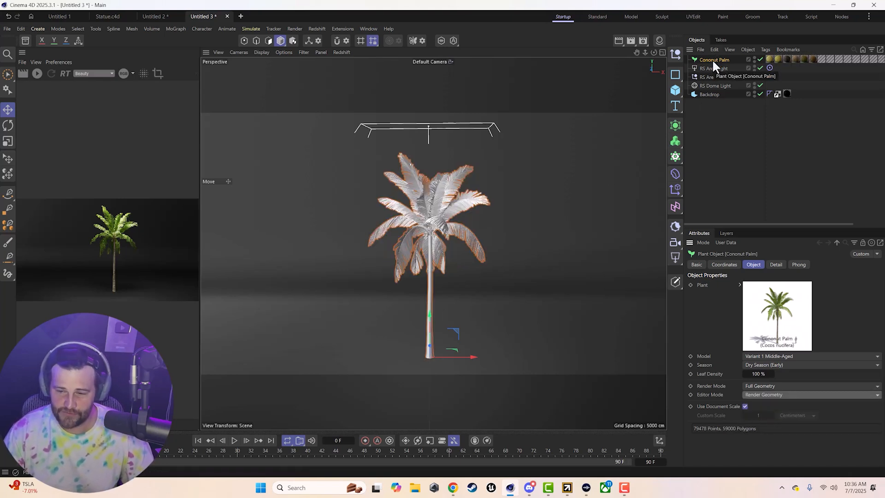
right_click(713, 60)
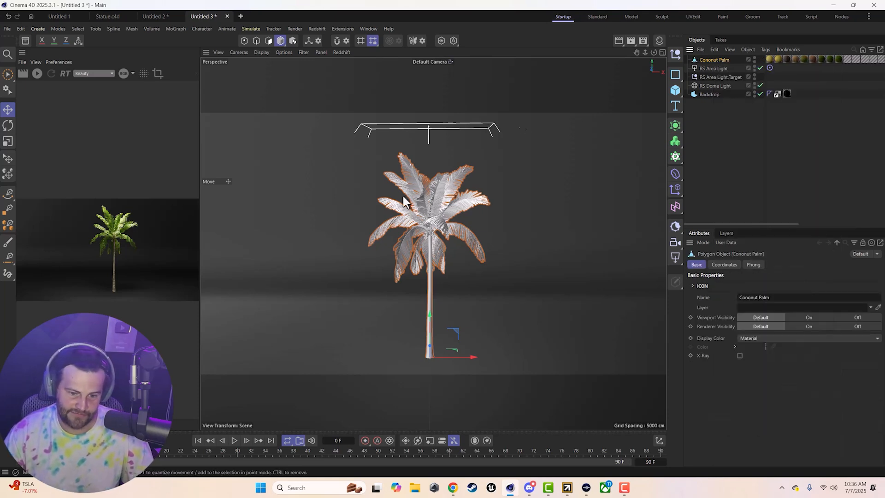
mouse_move(734, 71)
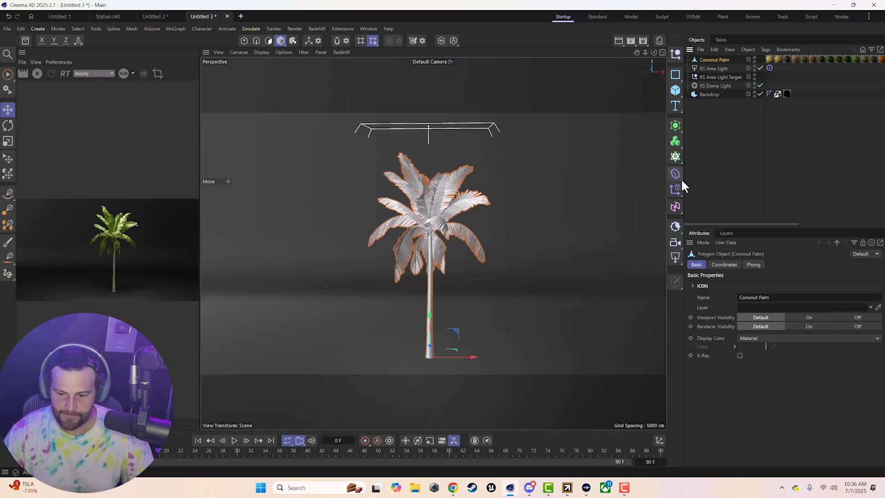
Add a Jiggle deformer under the palm and preview its effect.
left_click(674, 174)
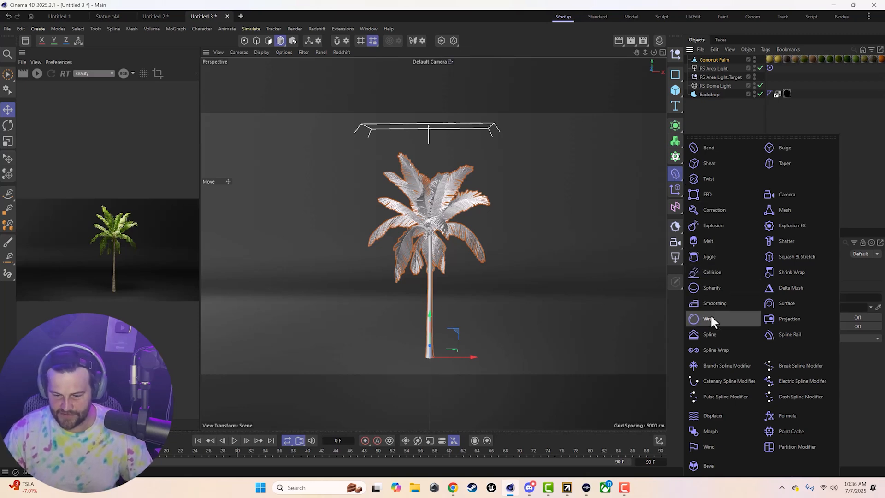
left_click(709, 256)
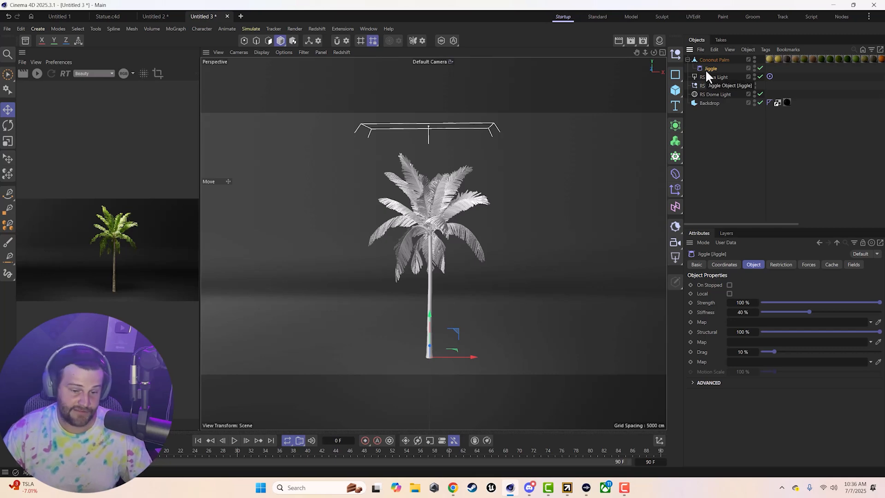
left_click(234, 440)
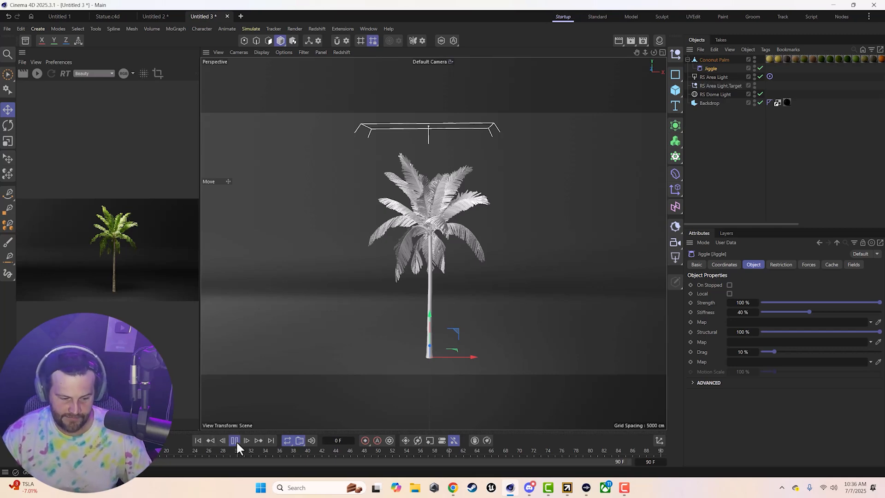
left_click(234, 439)
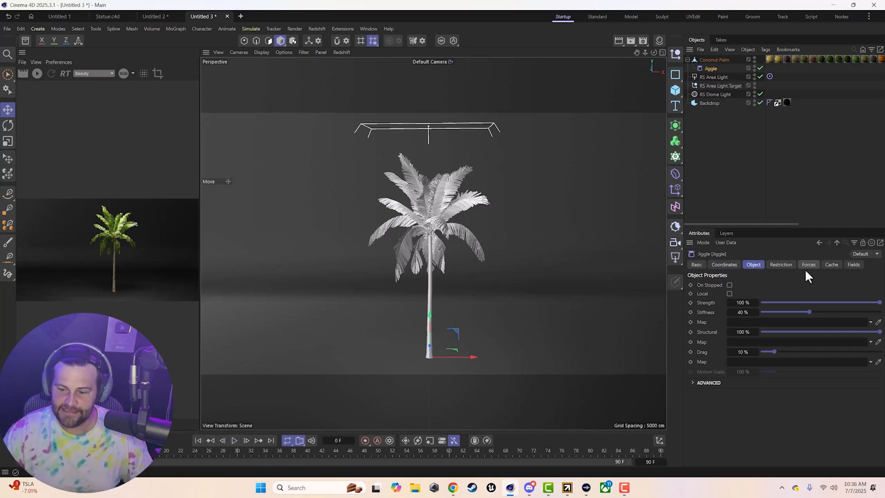
left_click(808, 265)
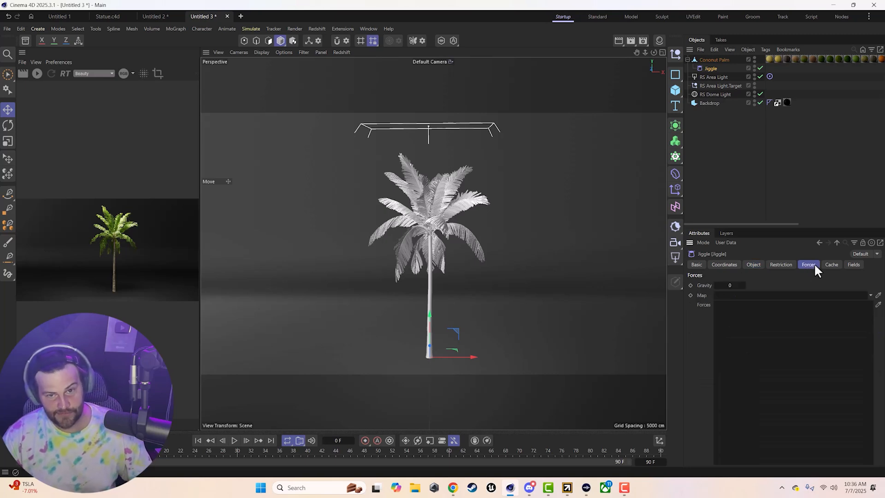
Place a Wind force right of the palm, rotated toward it, blowing 20 cm with turbulence.
left_click(250, 29)
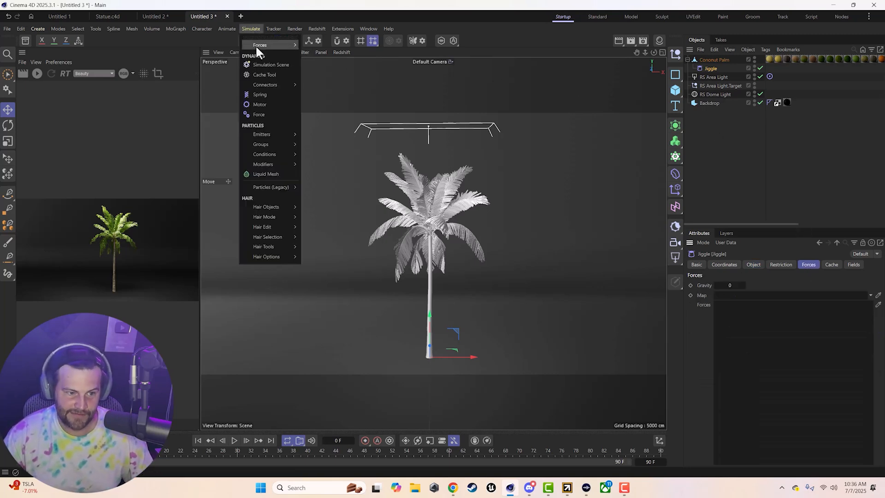
left_click(258, 115)
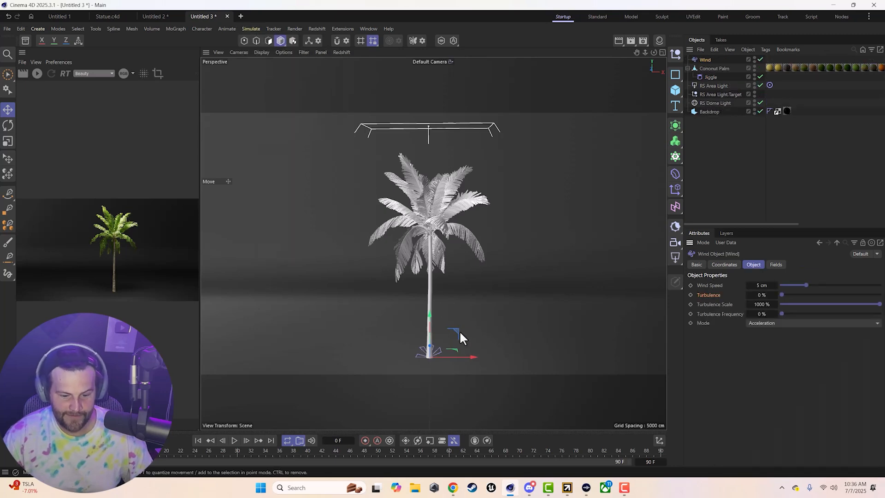
left_click_drag(429, 347, 477, 172)
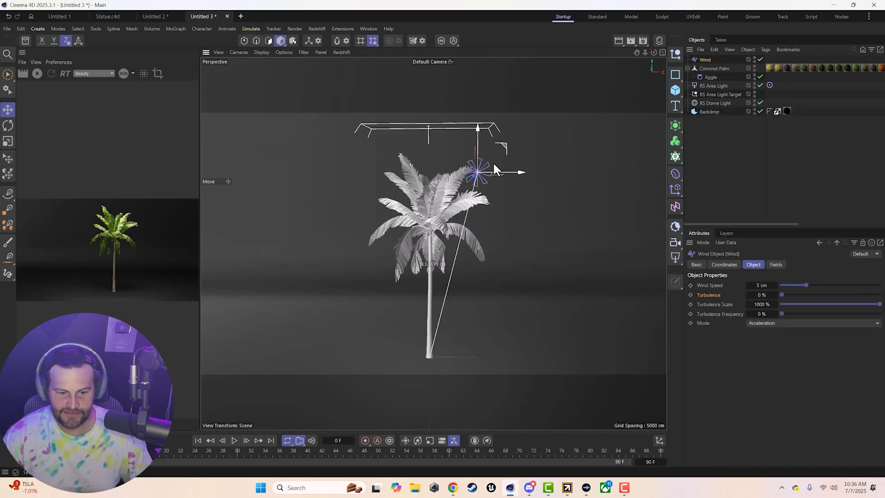
left_click_drag(477, 172, 559, 206)
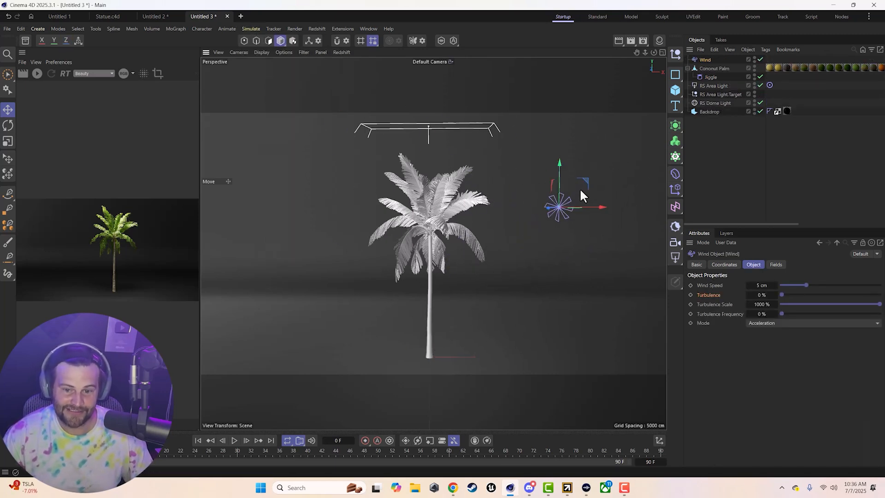
left_click(7, 125)
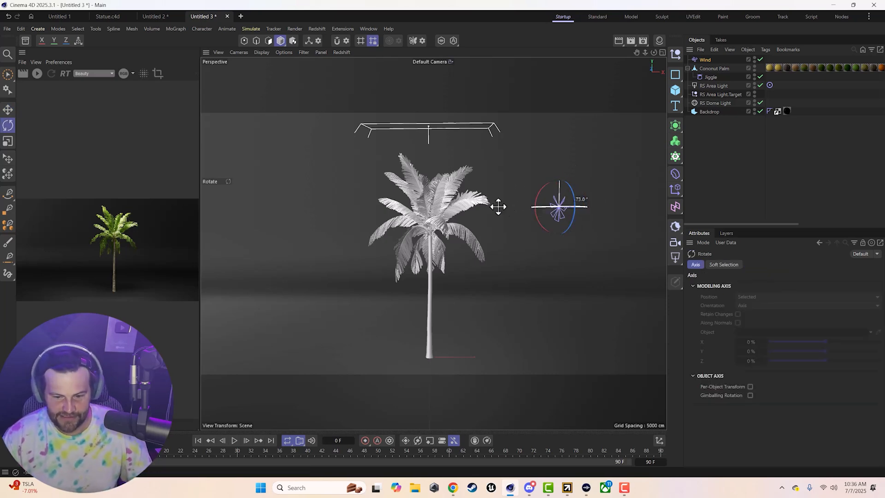
left_click_drag(499, 206, 477, 203)
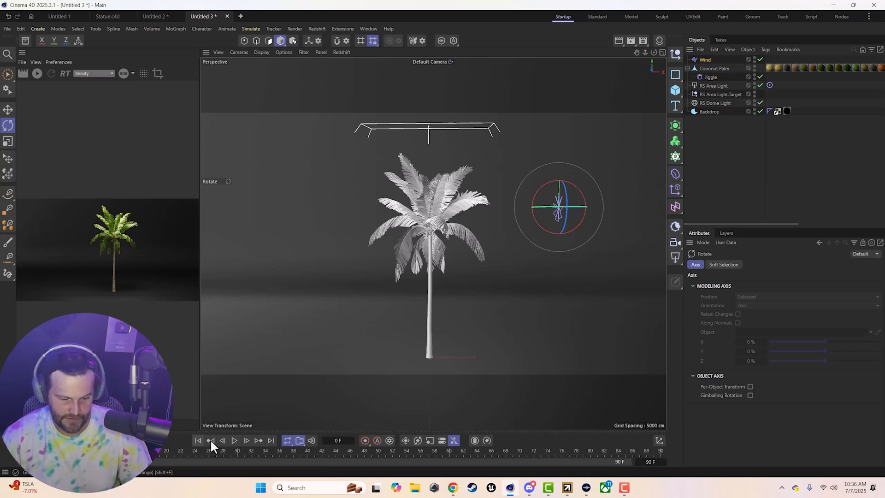
left_click(704, 59)
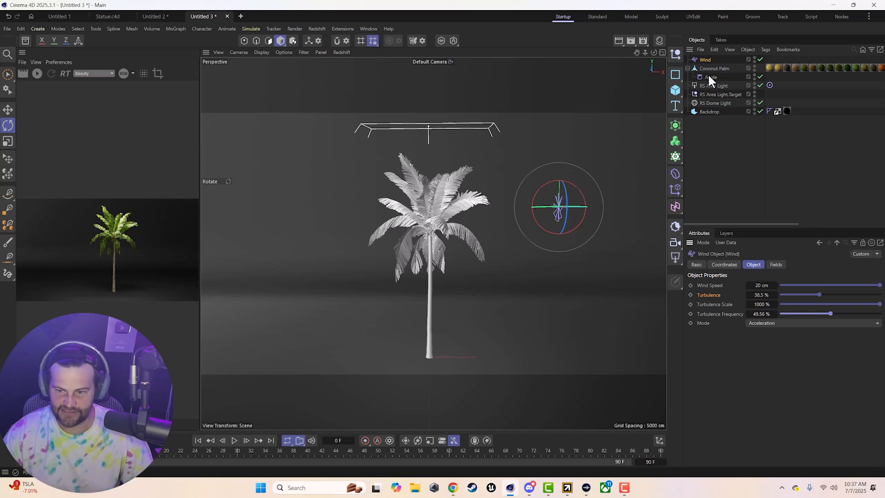
Link the Wind into the Jiggle deformer's forces and play to test.
left_click(710, 77)
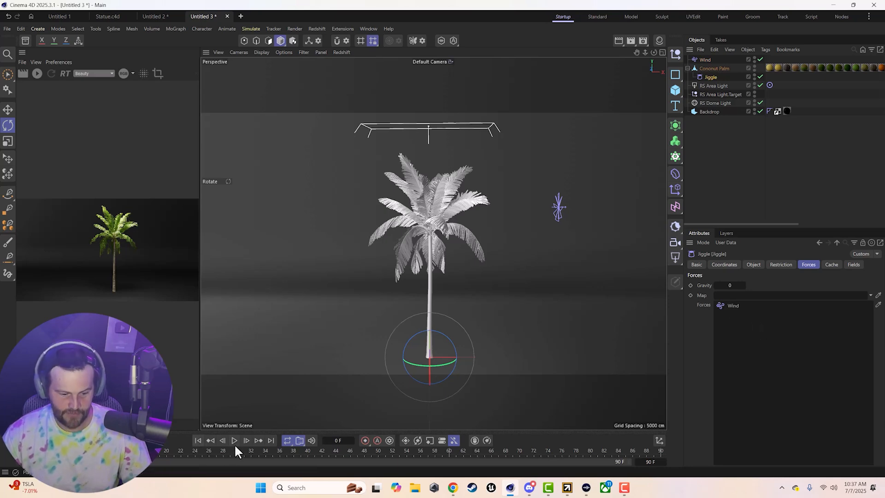
left_click(234, 440)
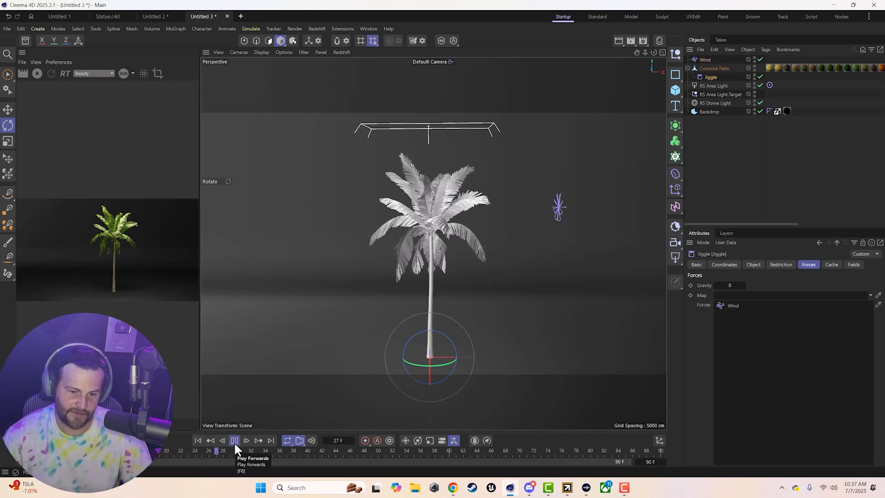
left_click(235, 440)
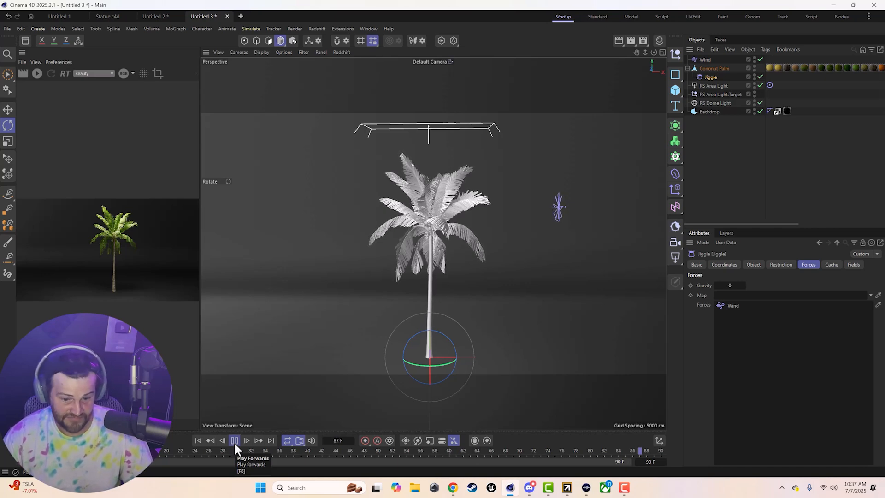
left_click(235, 441)
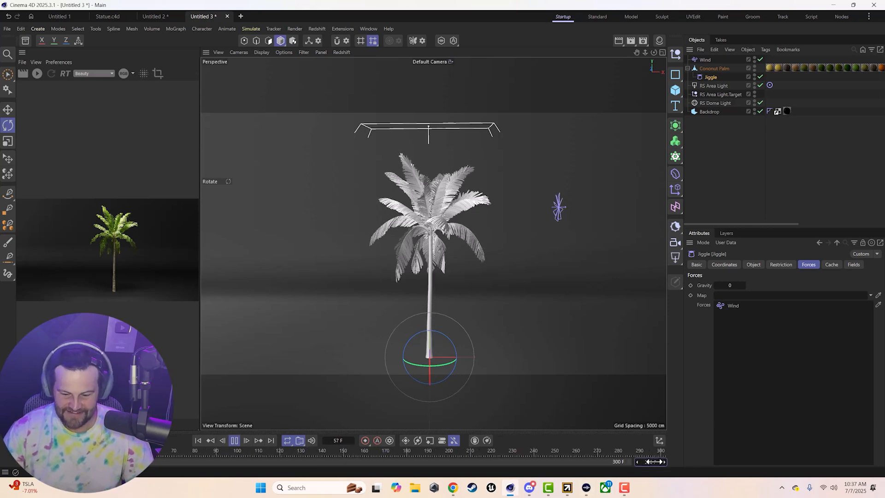
Extend the scene to 300 frames, raise wind speed to 200 cm, and replay.
left_click(704, 59)
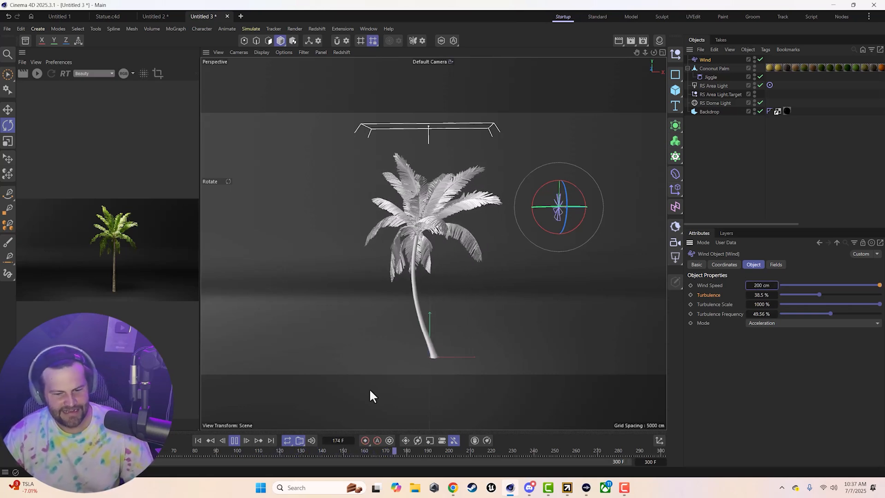
left_click(234, 441)
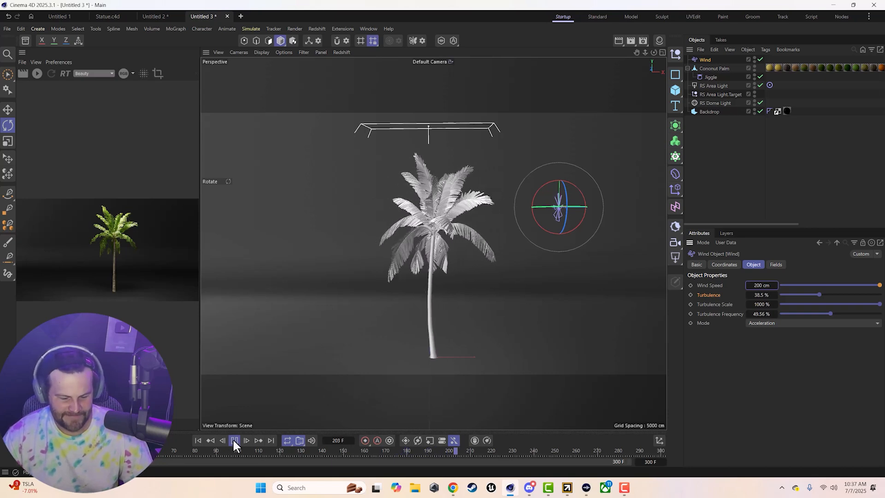
left_click(709, 77)
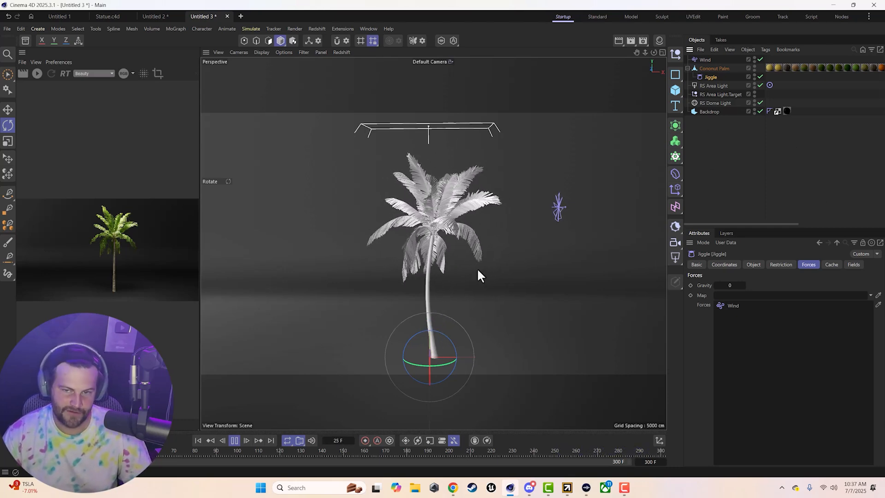
left_click(234, 440)
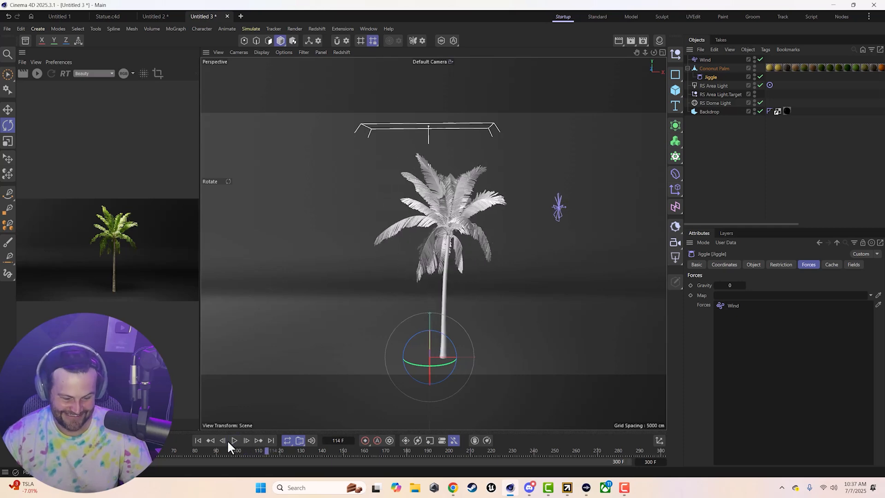
left_click(198, 440)
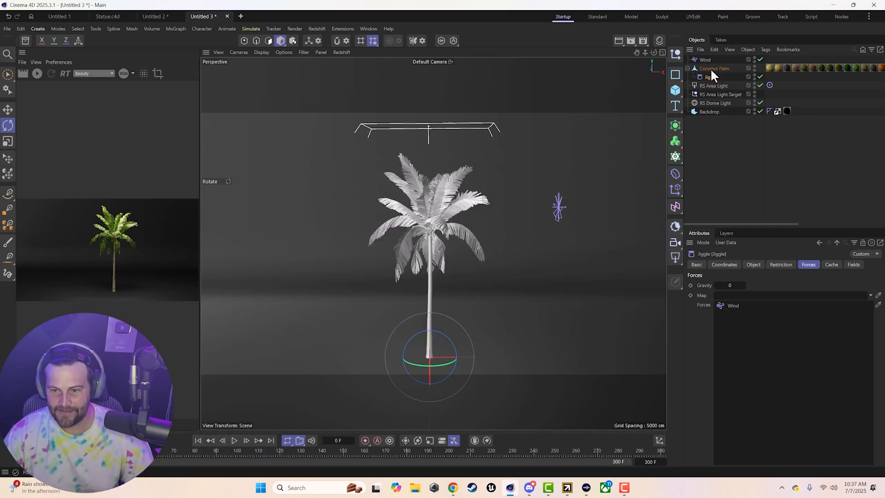
Add a Capsule Field to the Jiggle deformer's fields around the palm trunk.
left_click(852, 264)
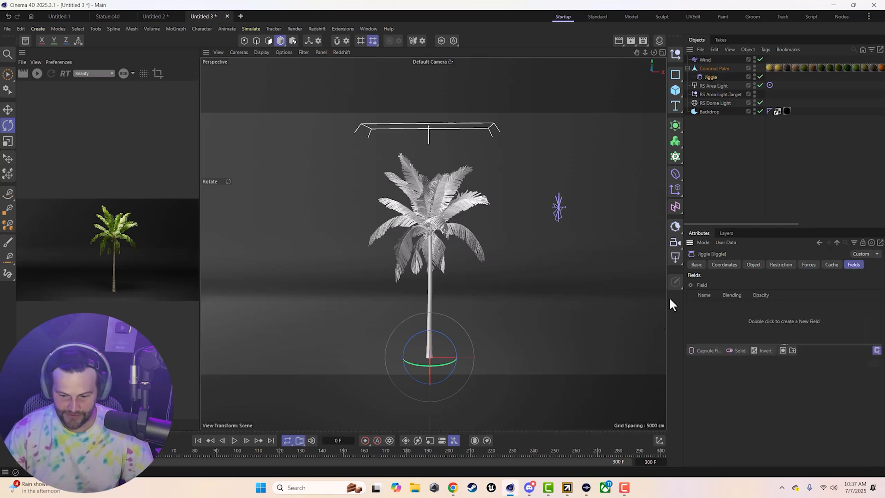
left_click(705, 350)
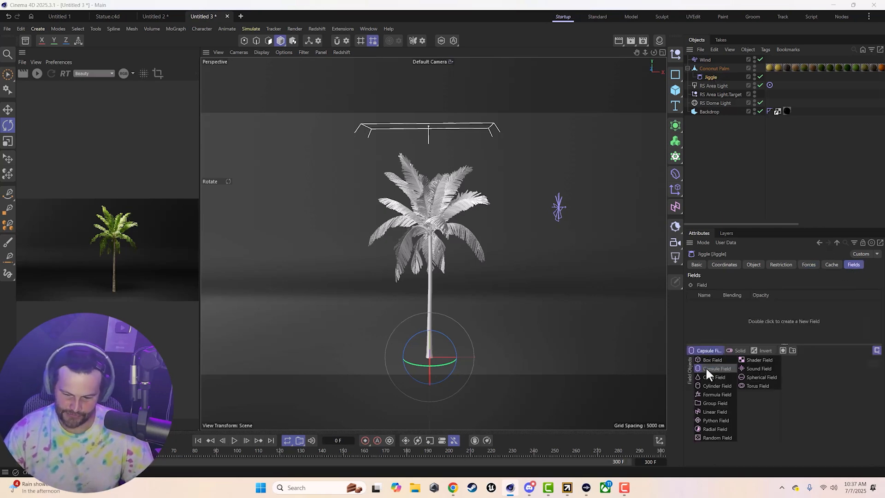
left_click(713, 368)
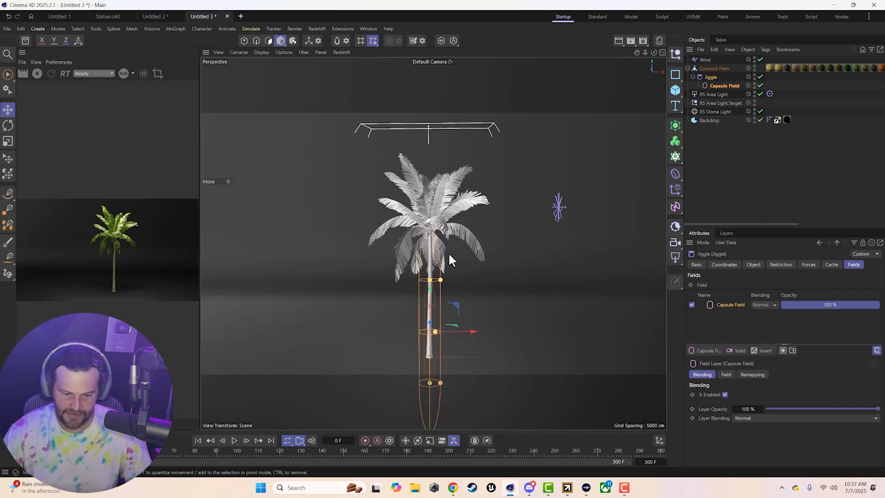
mouse_move(435, 277)
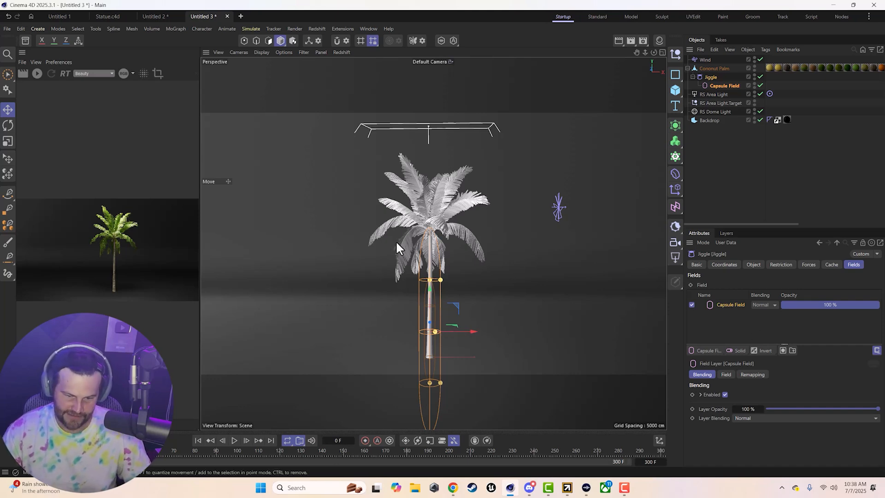
mouse_move(416, 299)
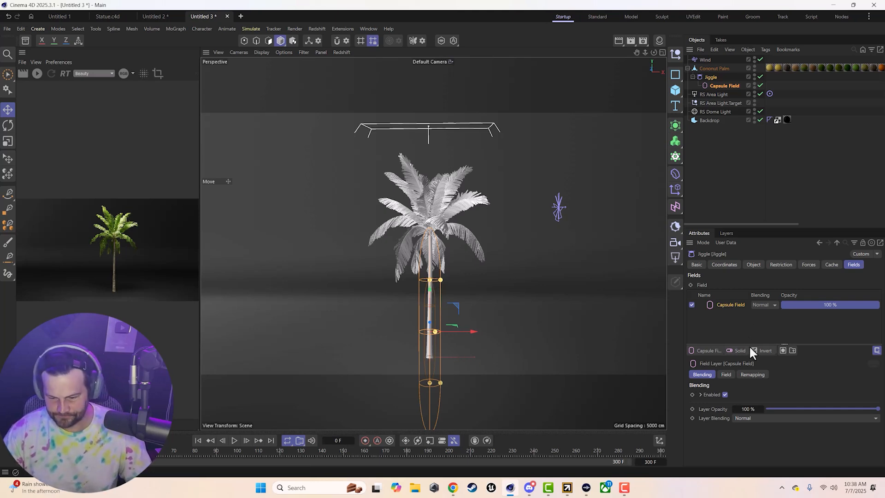
Stack an Invert layer over the Capsule Field, preview playback, and resize the capsule height.
left_click(763, 350)
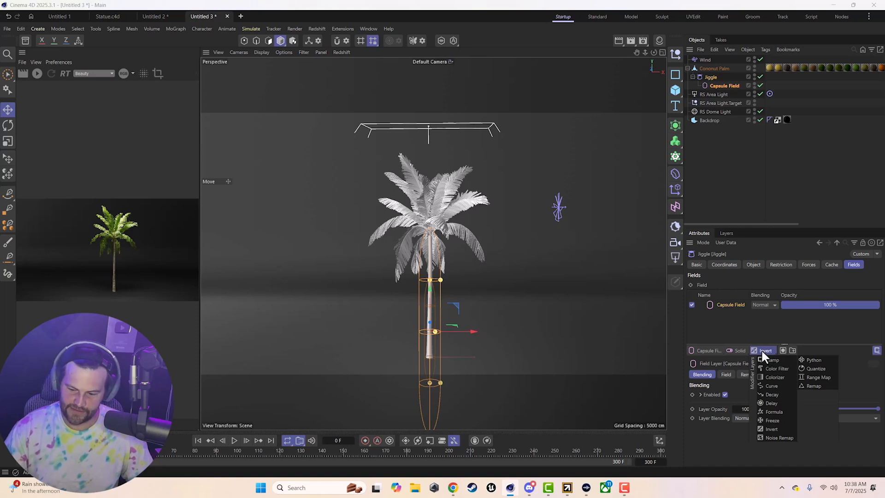
left_click(769, 429)
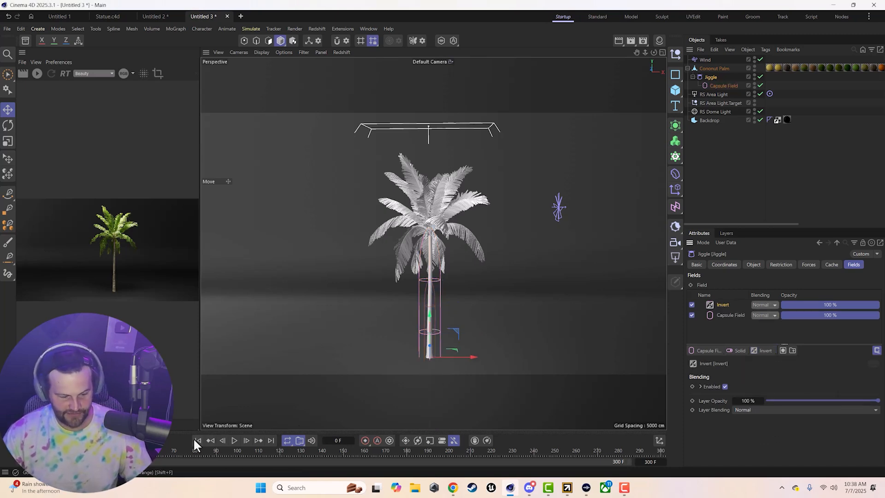
left_click(234, 440)
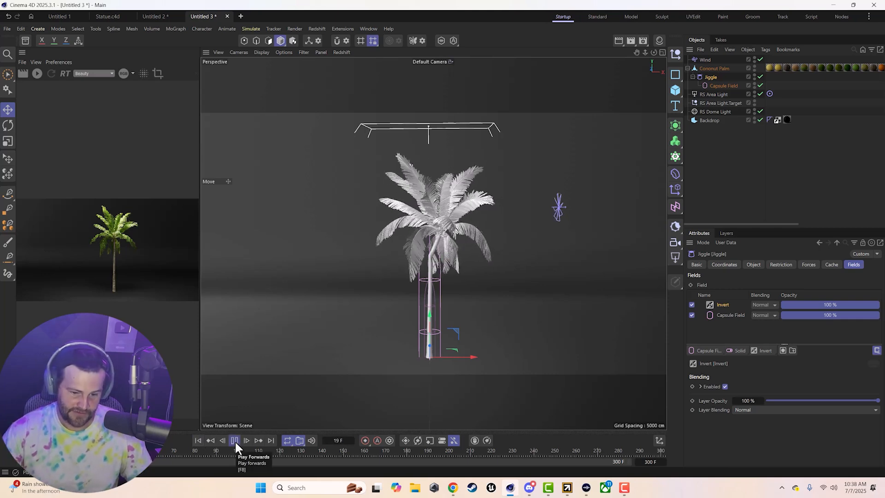
left_click(233, 440)
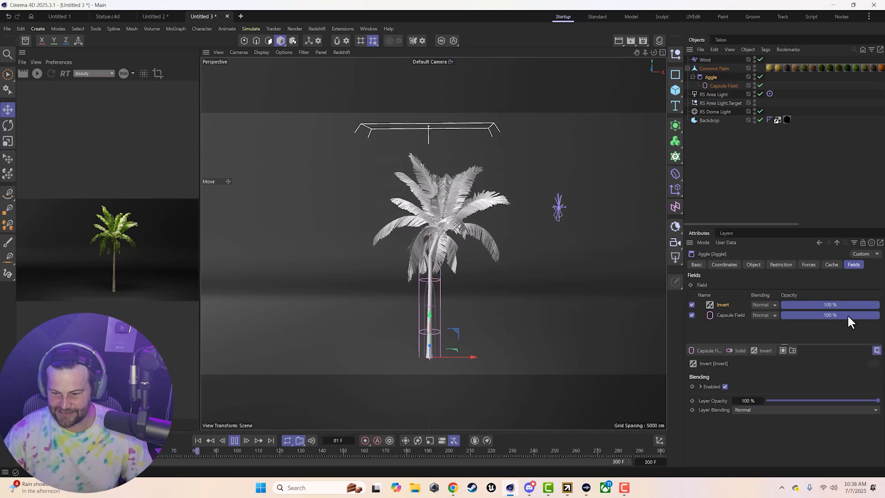
left_click(234, 440)
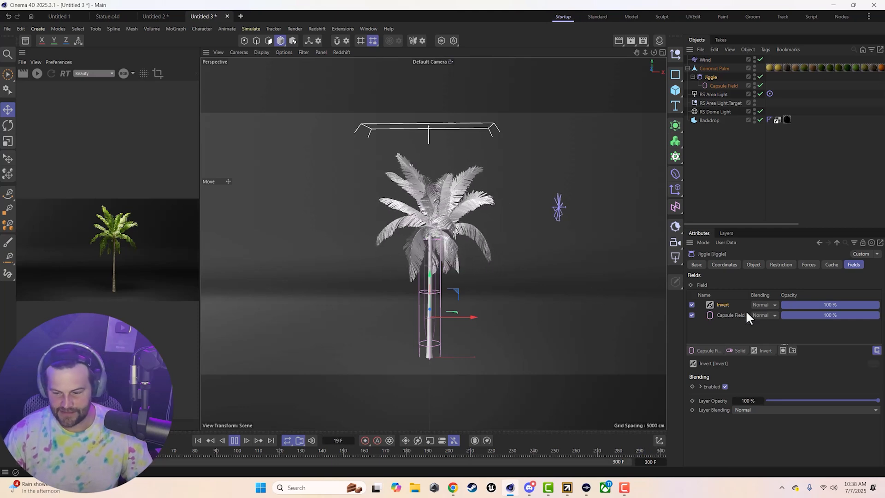
left_click(730, 314)
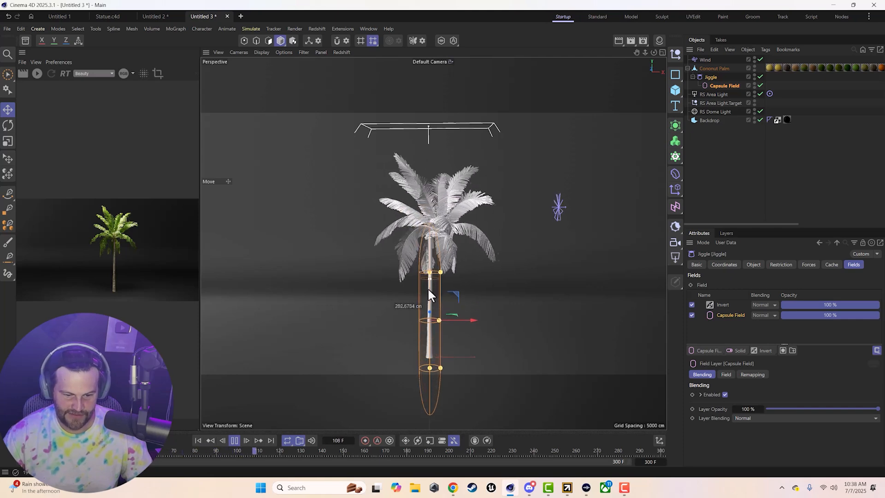
left_click(234, 440)
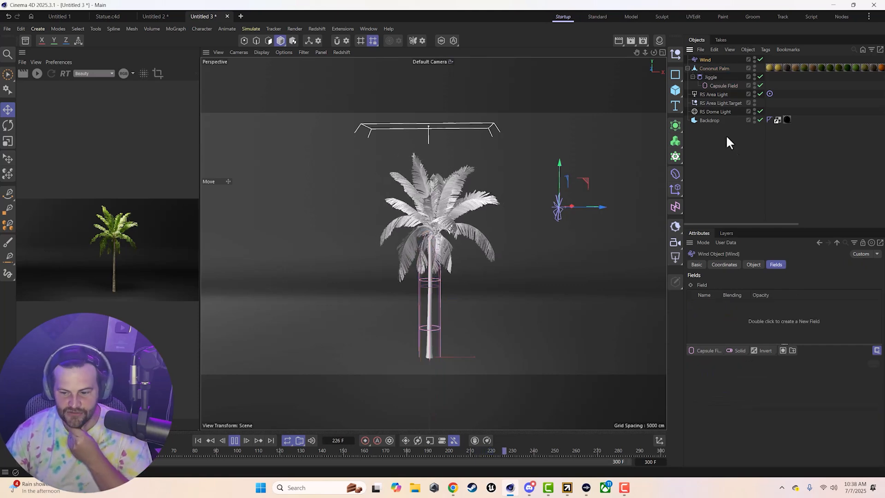
Retune the Jiggle to 80% strength, 48% stiffness and 34% drag, then pause.
left_click(753, 264)
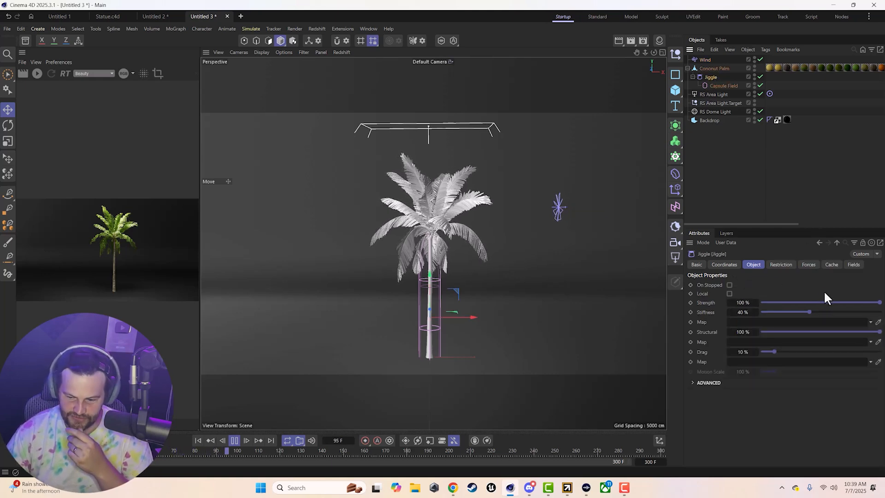
left_click_drag(807, 312, 773, 311)
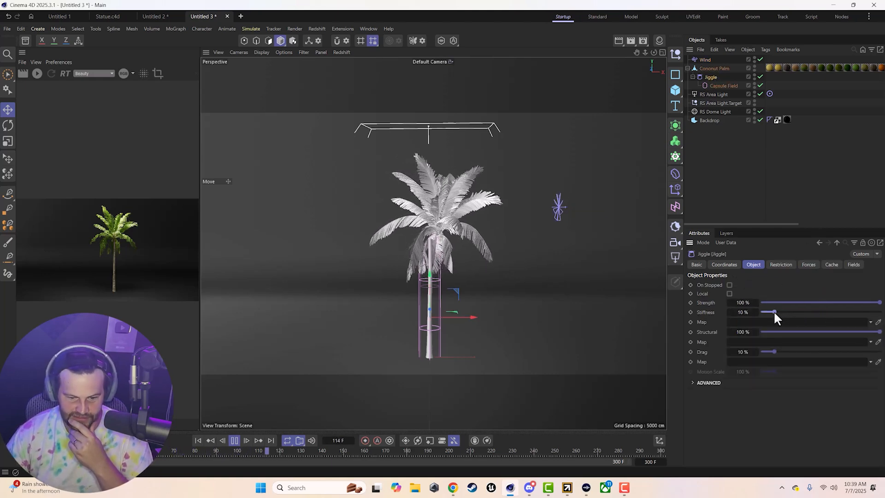
left_click(234, 440)
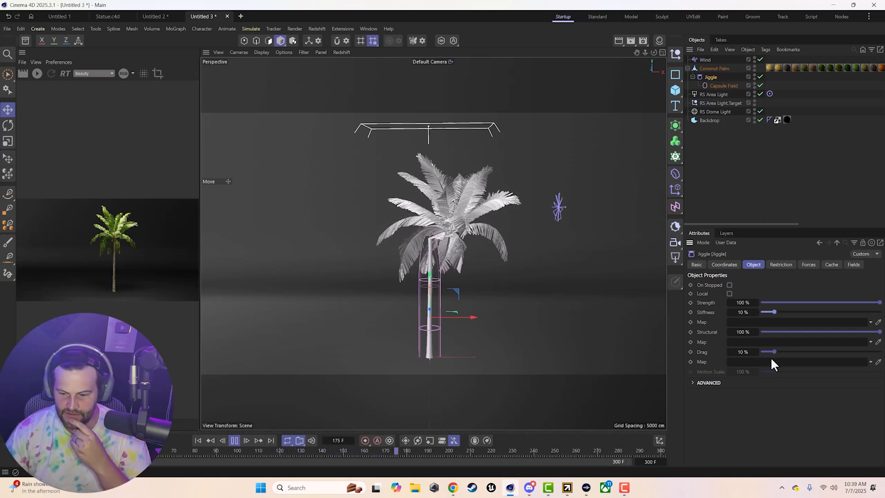
left_click_drag(774, 351, 800, 351)
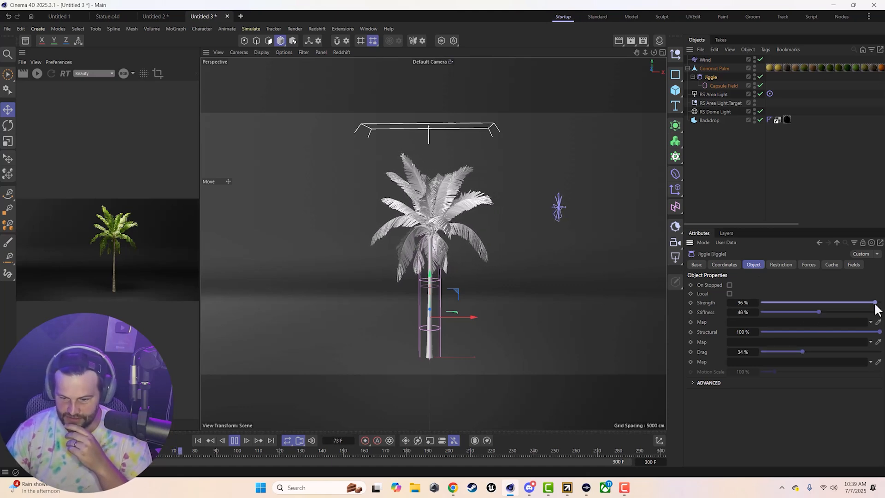
left_click_drag(874, 302, 855, 302)
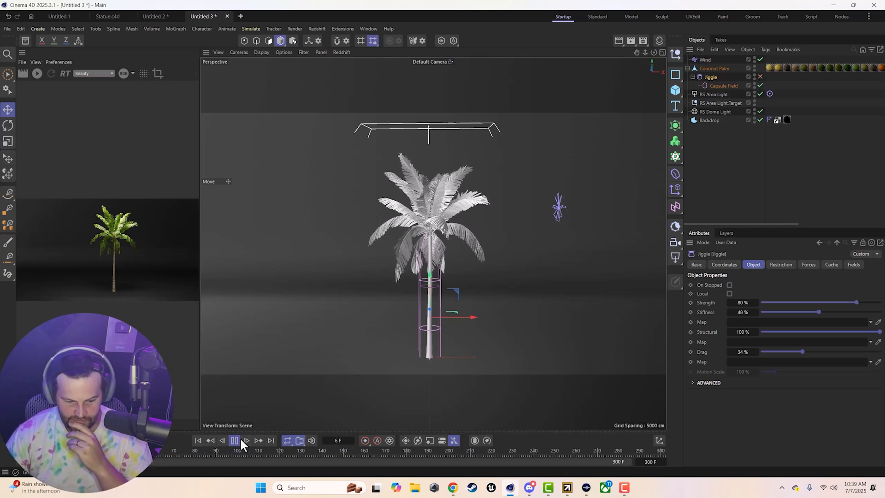
left_click(234, 440)
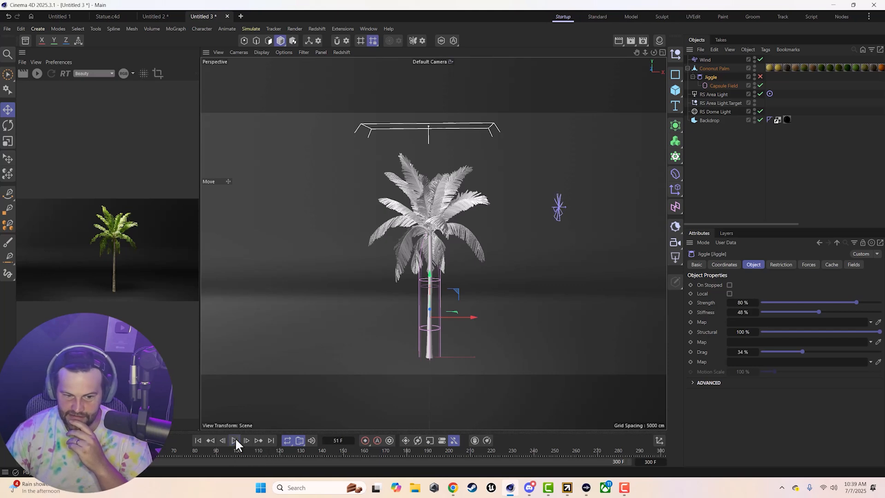
mouse_move(236, 440)
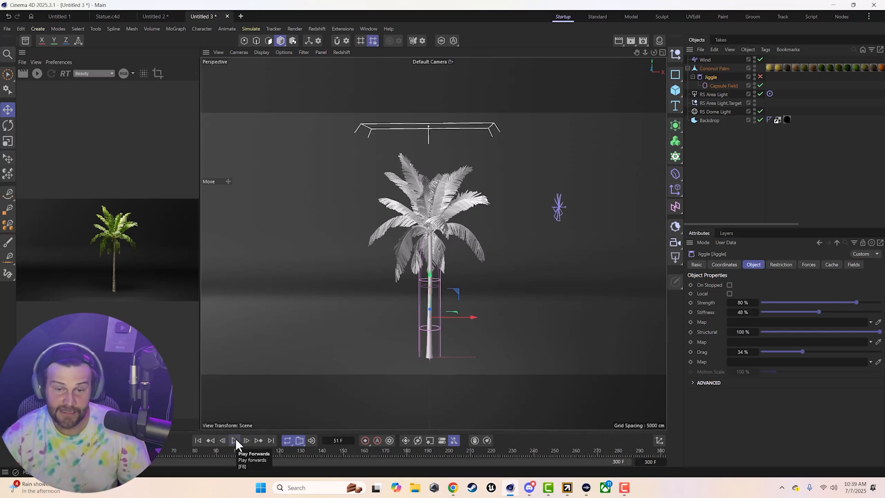
mouse_move(524, 155)
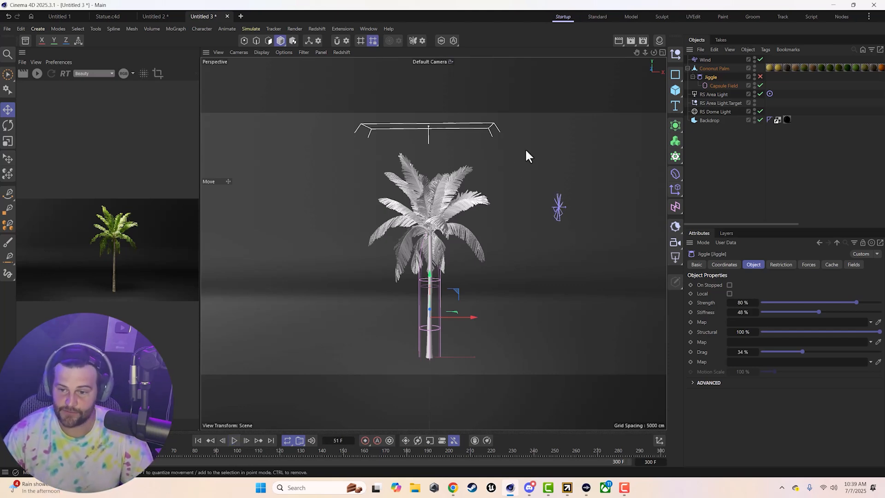
mouse_move(675, 173)
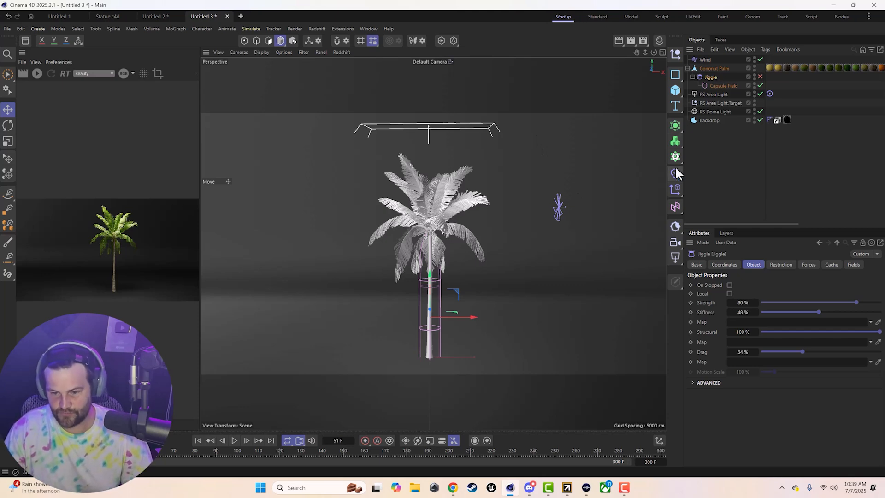
left_click(714, 69)
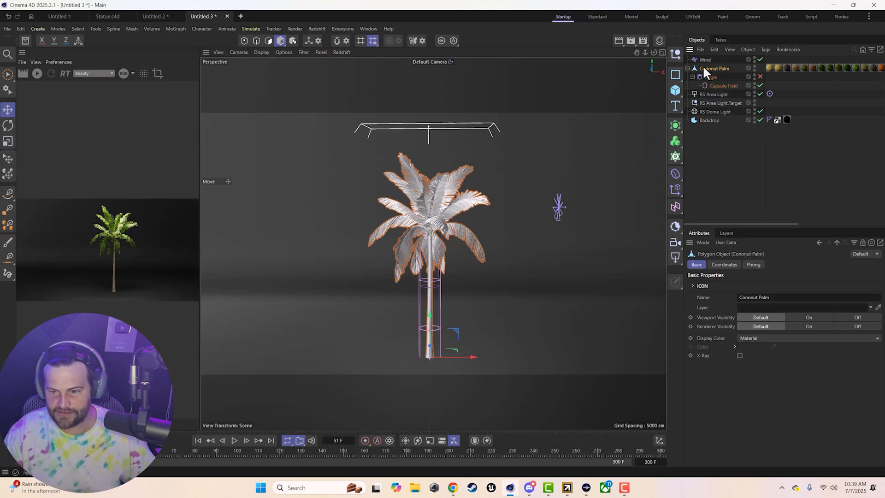
right_click(713, 68)
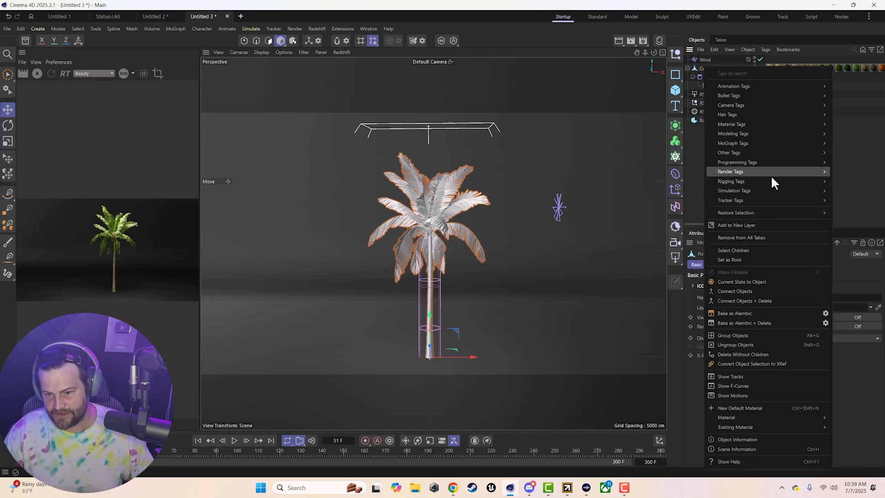
mouse_move(733, 190)
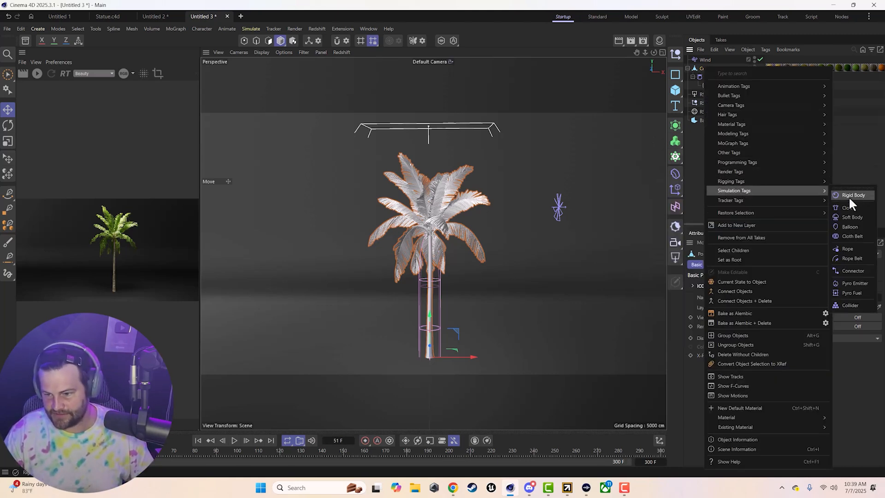
left_click(852, 217)
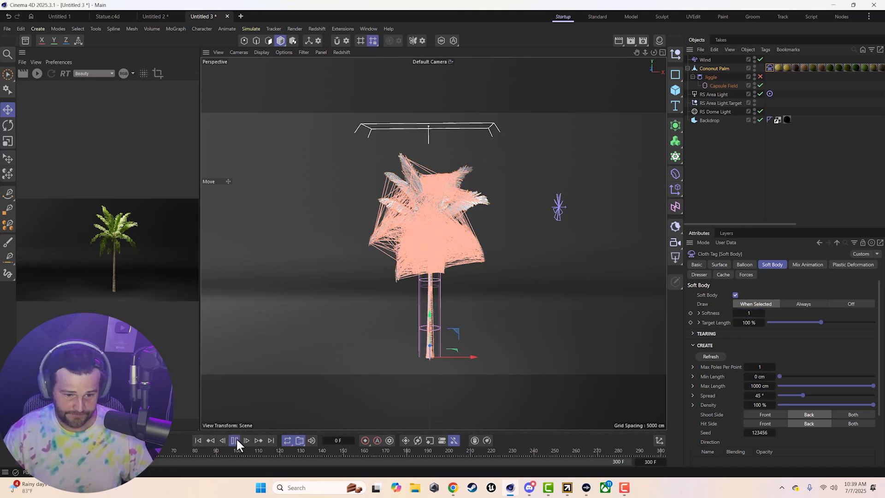
left_click(234, 440)
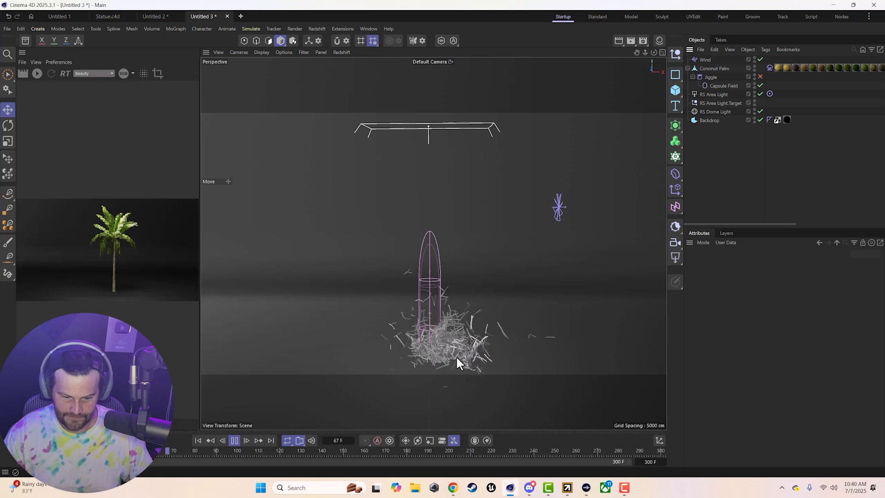
left_click(234, 440)
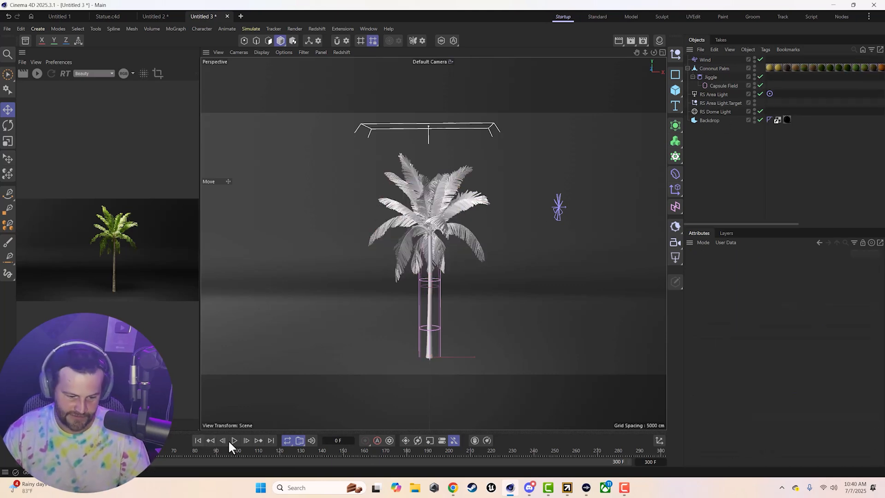
Return Jiggle strength to 100% with Gravity 50, then select the Capsule Field.
left_click(233, 440)
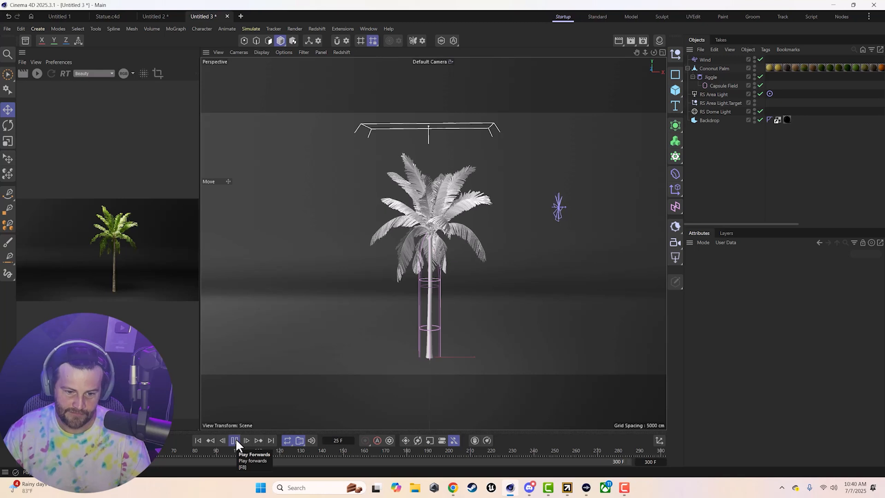
left_click(233, 440)
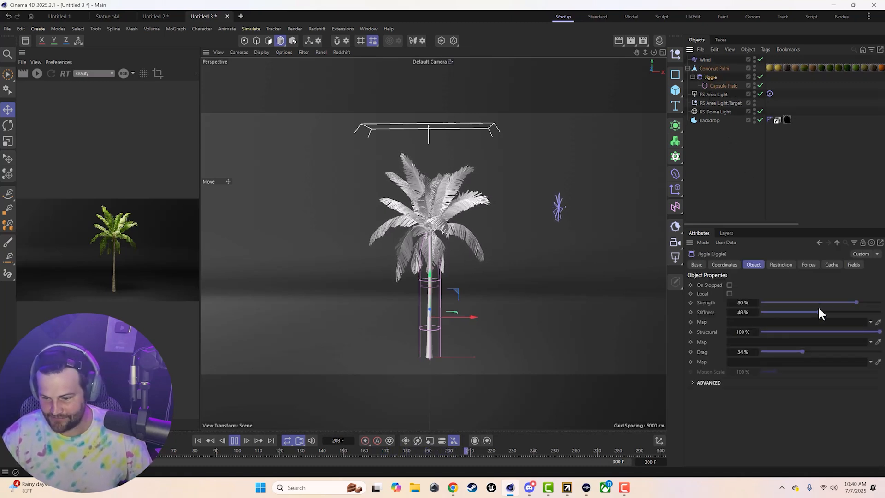
left_click_drag(854, 302, 877, 302)
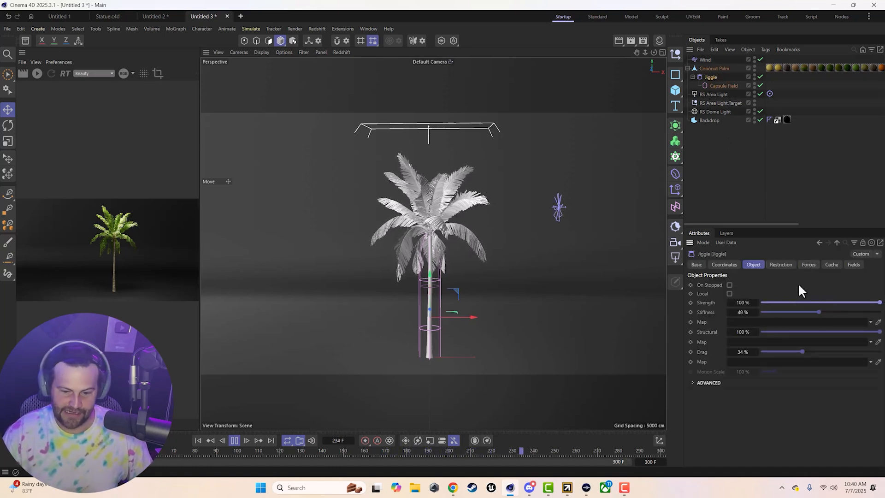
left_click(809, 264)
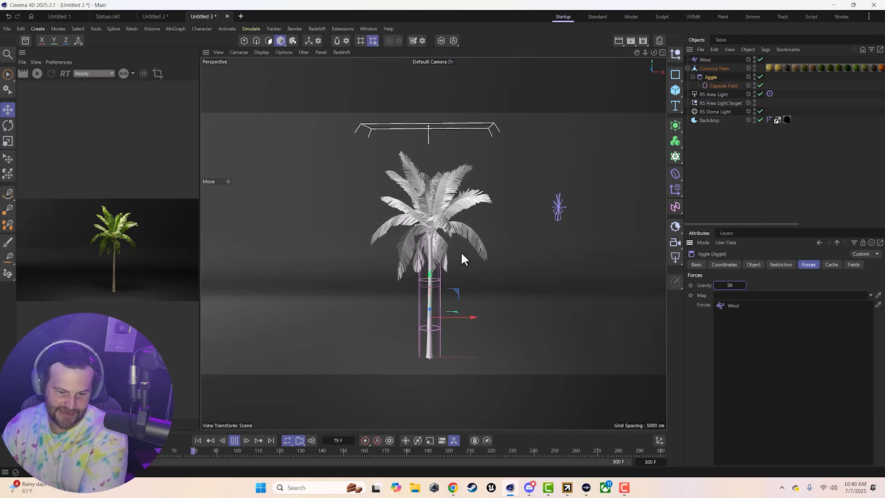
left_click(722, 86)
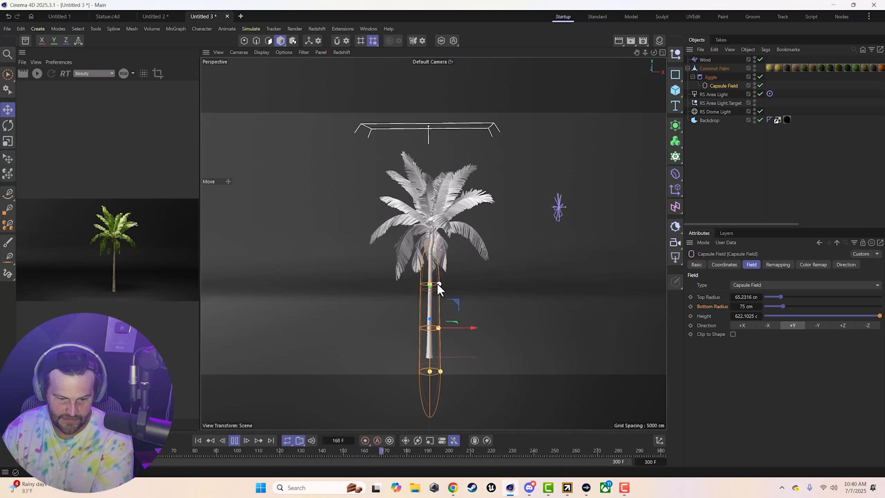
Enlarge the Capsule Field around the trunk and raise its remapping inner offset to 87%.
left_click_drag(429, 284, 447, 284)
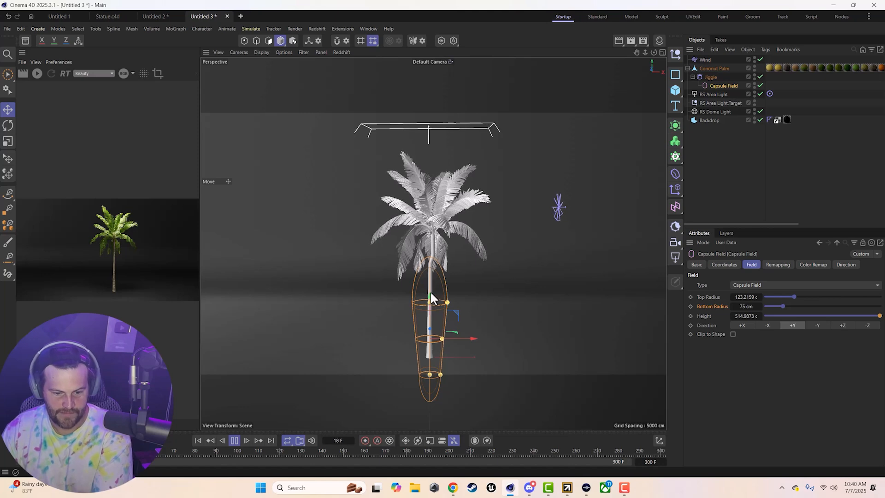
left_click(778, 264)
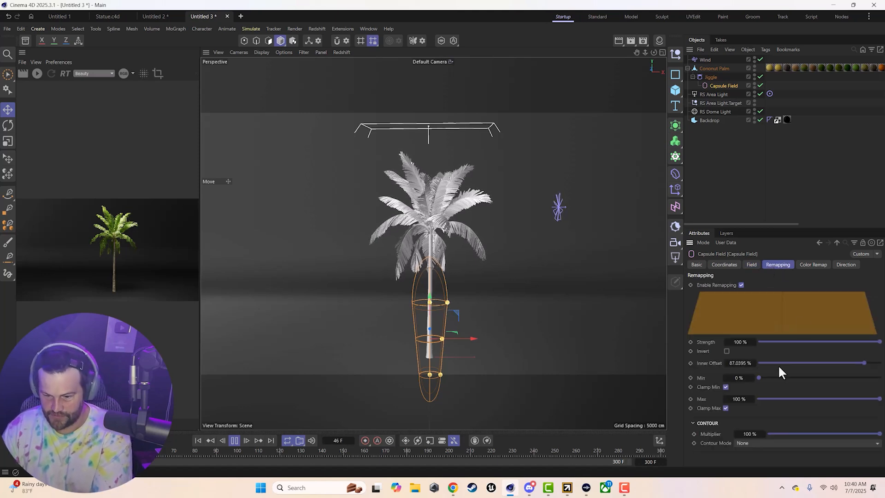
left_click_drag(862, 362, 838, 363)
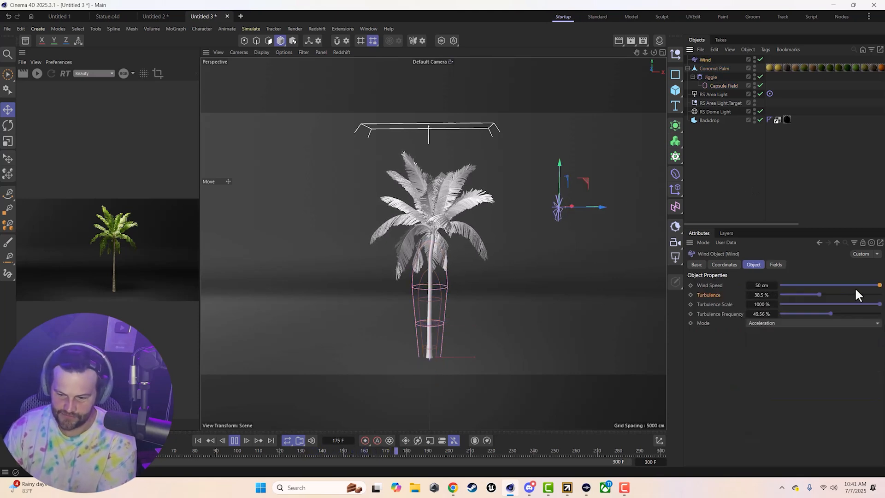
Lower the Wind turbulence scale from 1000% to about 31% and review the Jiggle's forces.
left_click_drag(880, 304, 847, 304)
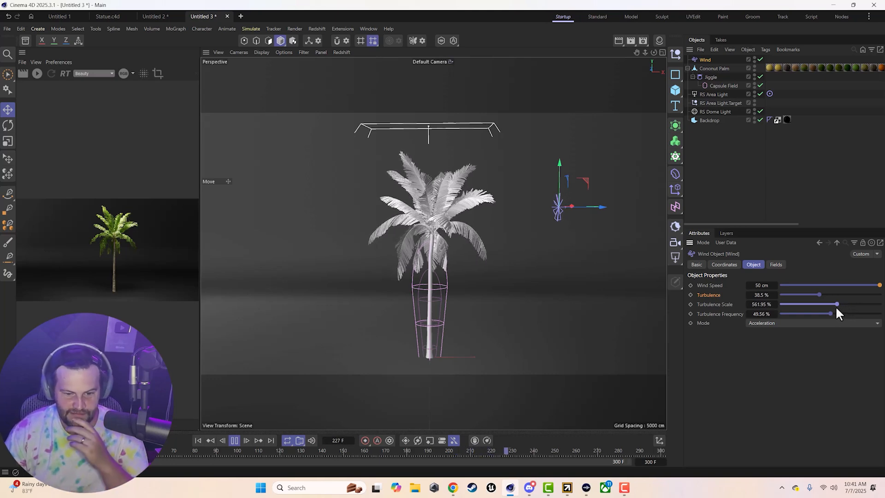
left_click_drag(829, 304, 792, 304)
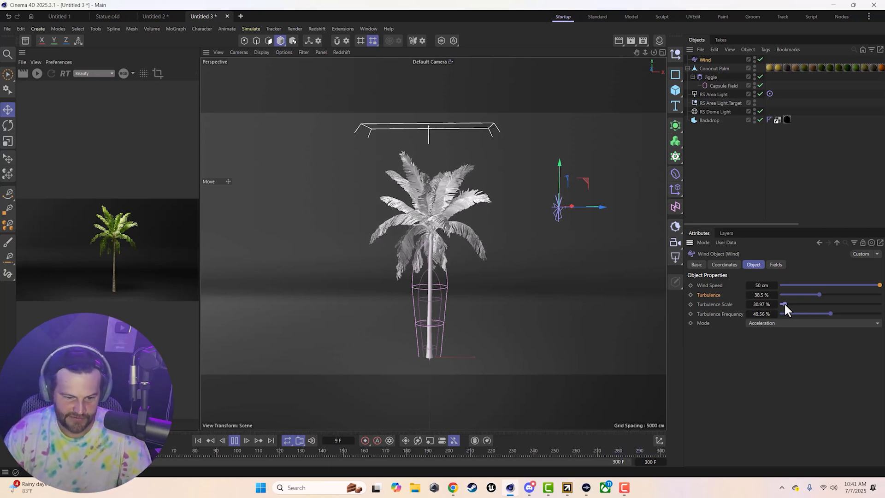
left_click(235, 440)
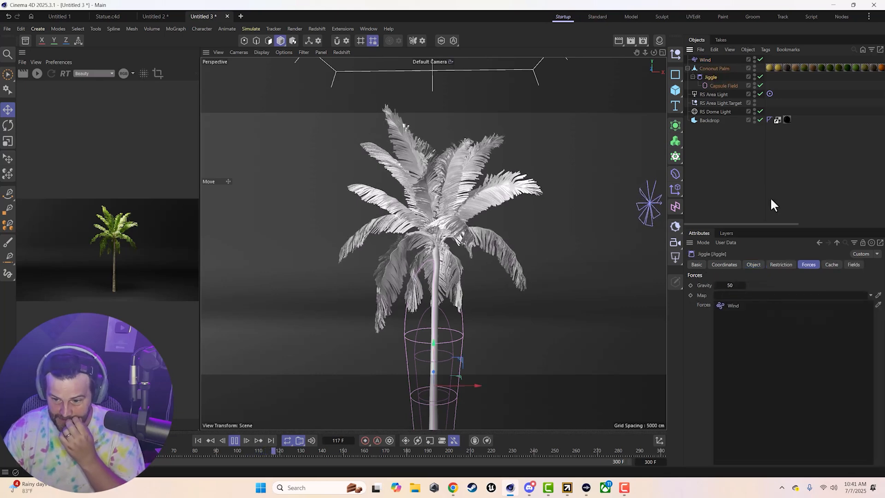
Try different Jiggle strength, stiffness and drag values in its Object settings.
left_click(831, 264)
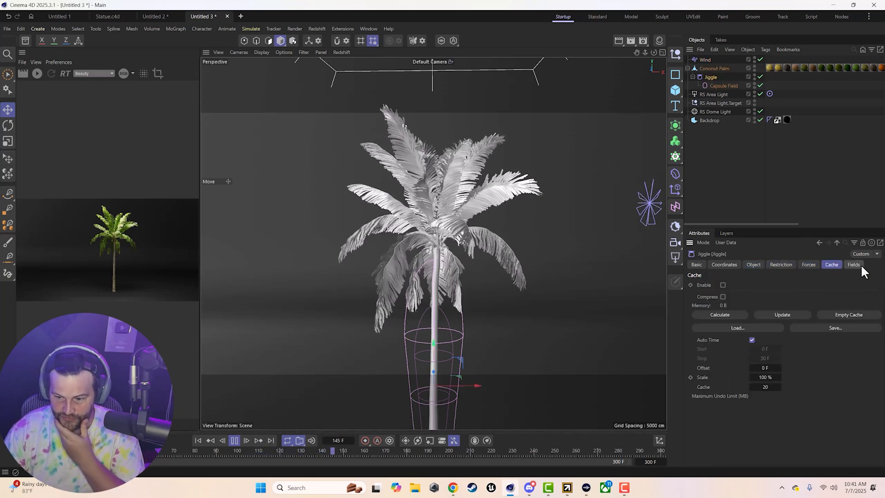
left_click(753, 265)
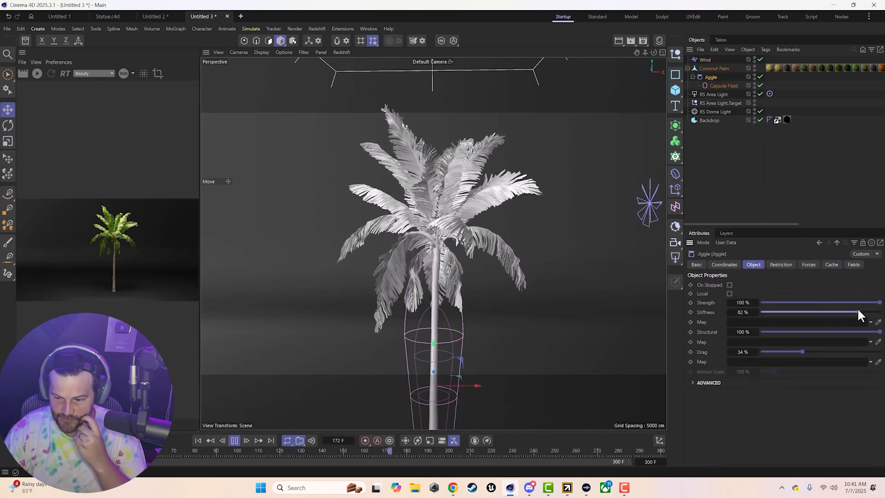
left_click_drag(801, 351, 849, 351)
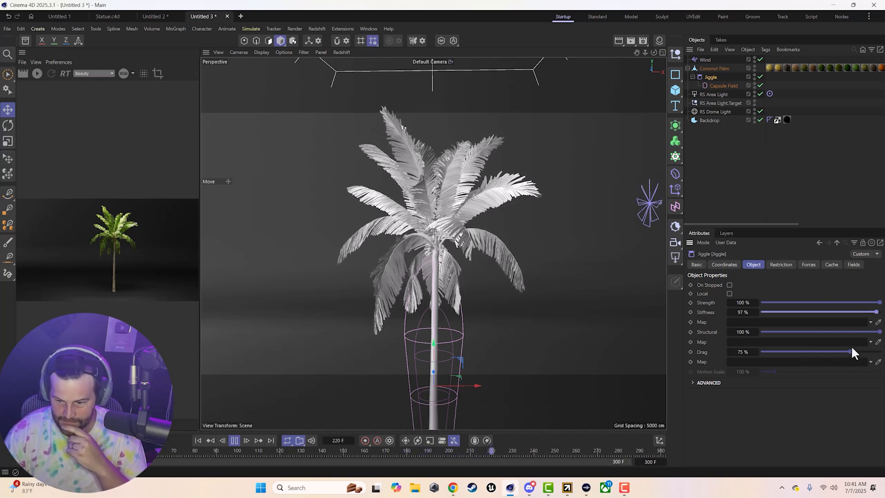
left_click_drag(852, 351, 869, 351)
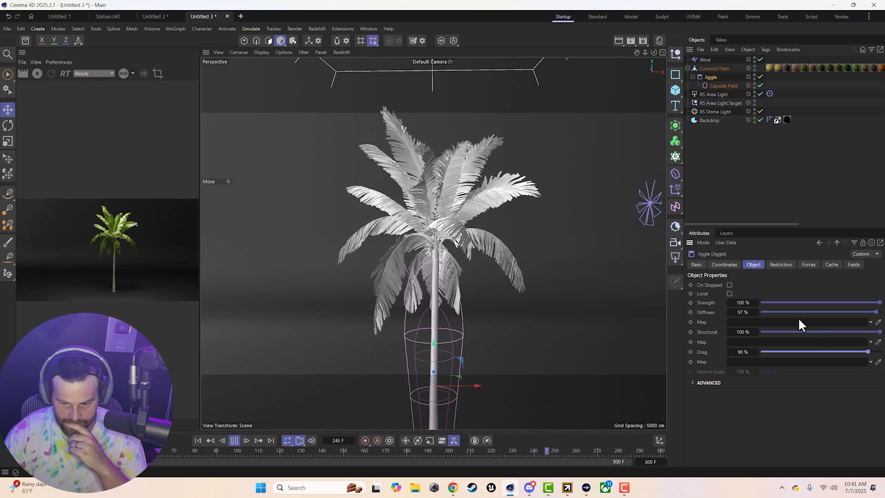
left_click_drag(877, 303, 820, 302)
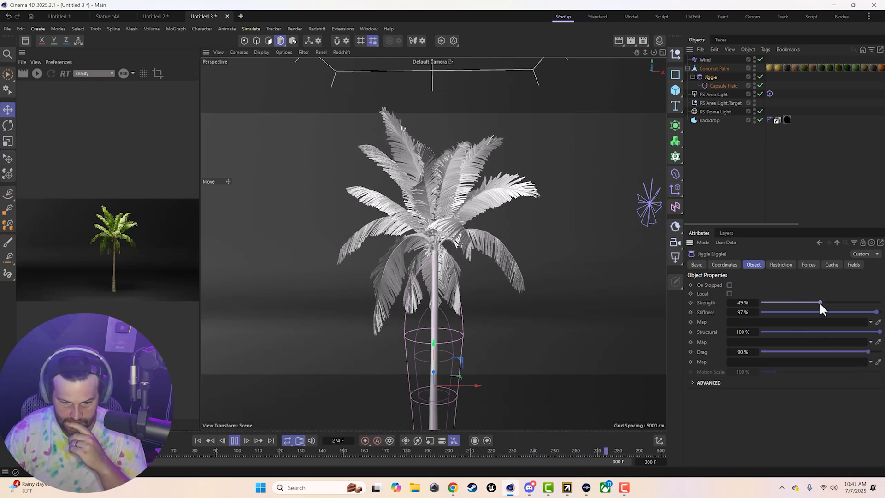
left_click_drag(819, 302, 790, 302)
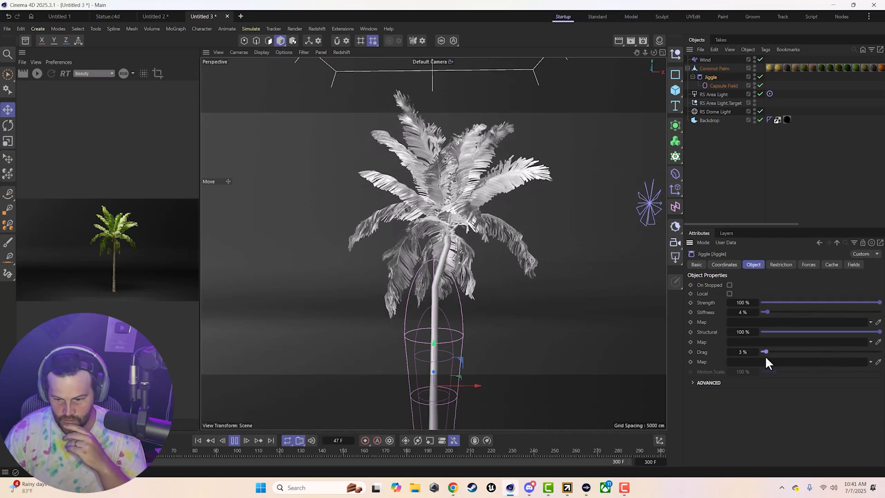
Settle Jiggle drag at 25% with low stiffness, and lower wind turbulence to about 35%.
left_click(233, 440)
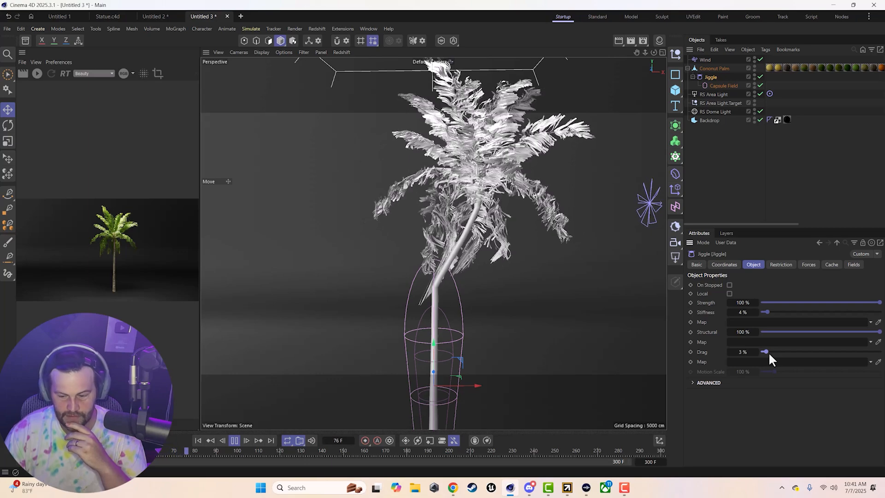
left_click_drag(766, 352, 792, 352)
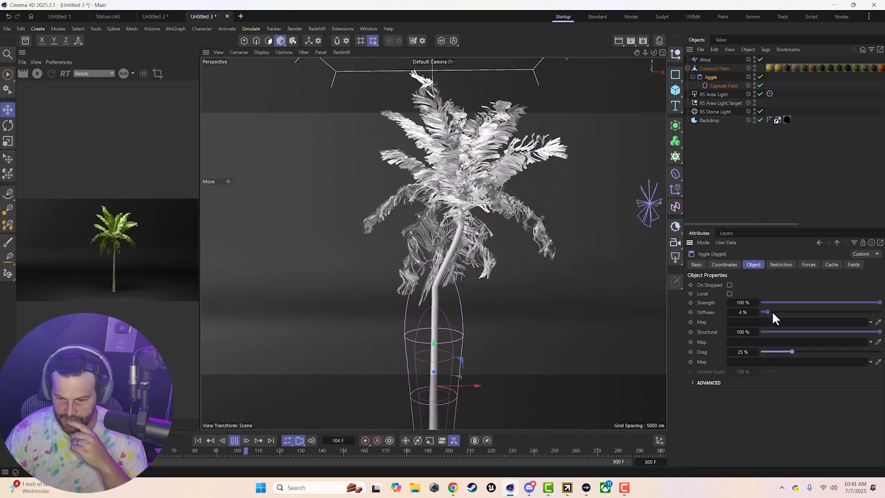
left_click_drag(764, 312, 789, 312)
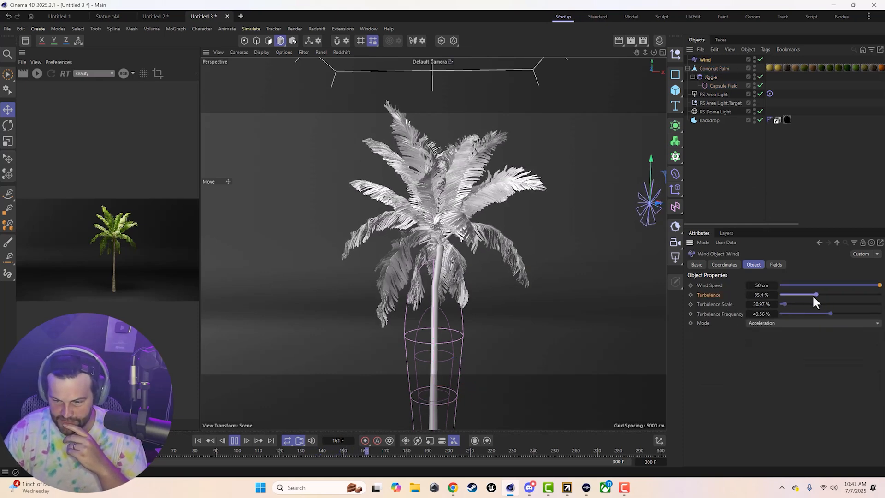
left_click_drag(814, 295, 789, 295)
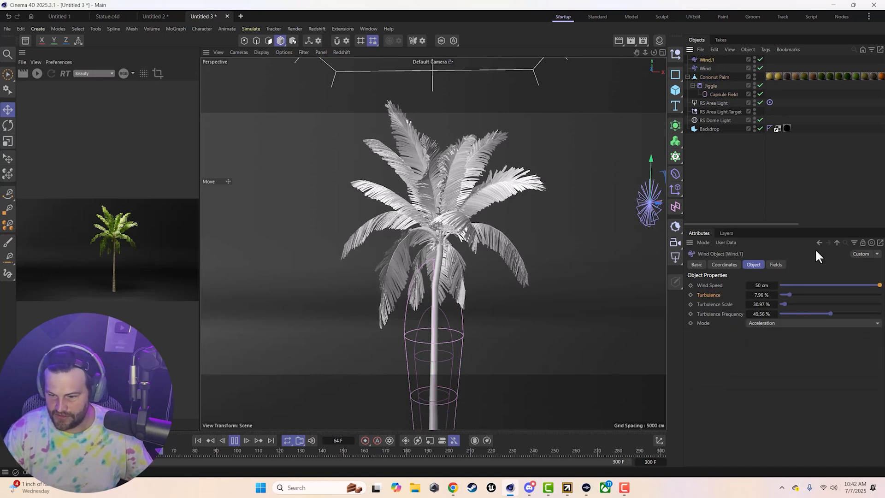
Give Wind.1 a 145.1 cm speed, about 40% turbulence and ~217% turbulence scale.
left_click(709, 85)
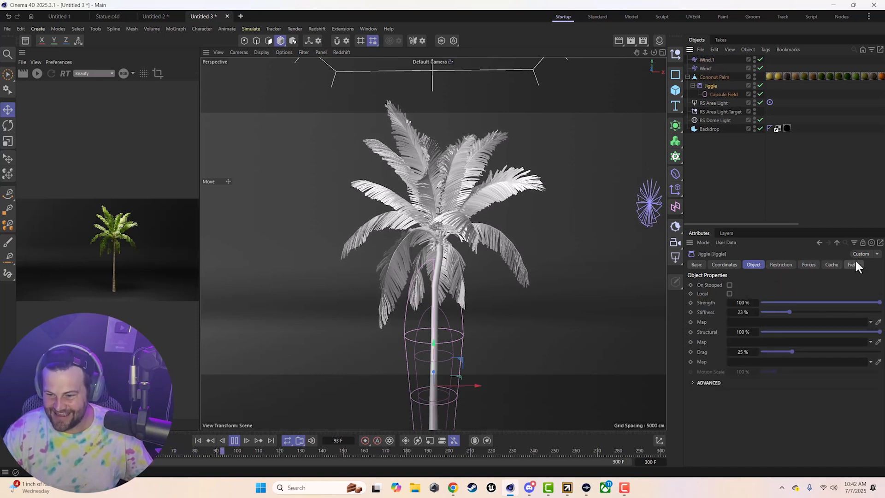
left_click(808, 265)
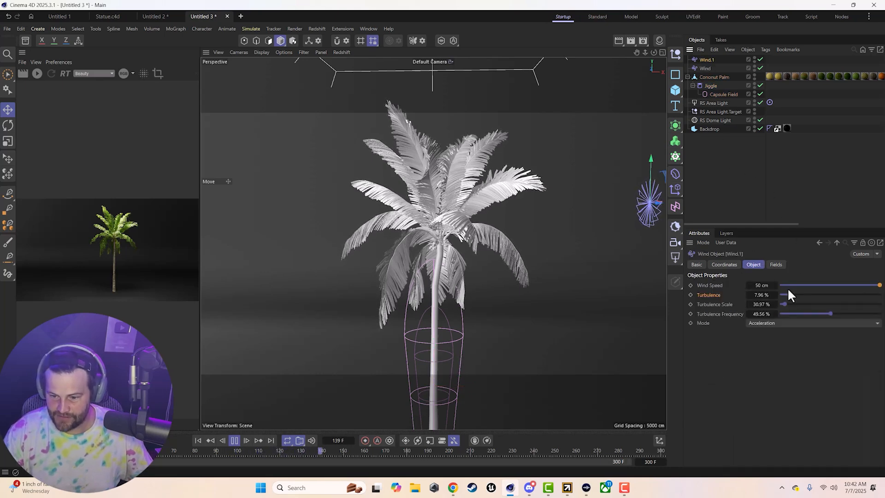
left_click_drag(790, 295, 840, 295)
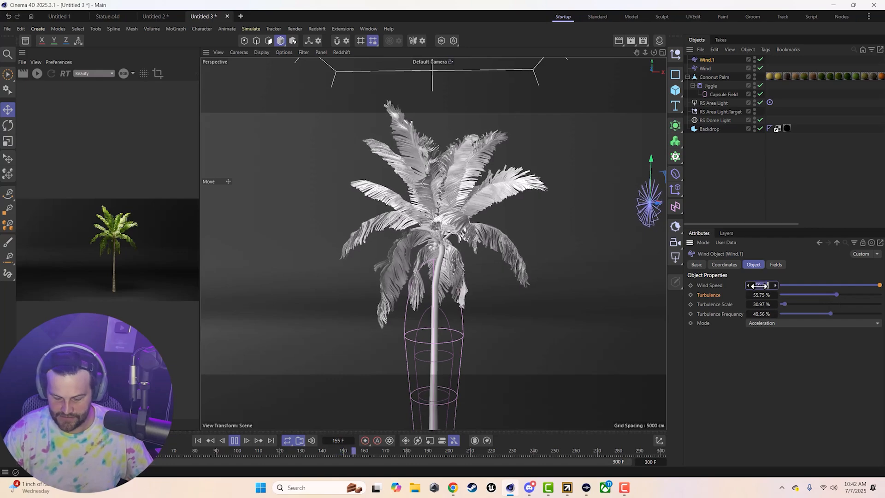
left_click(235, 440)
type("120")
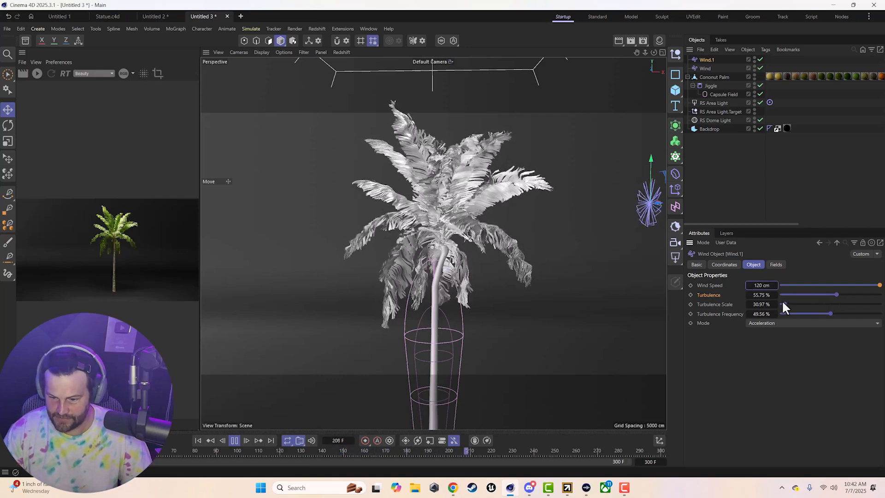
left_click_drag(838, 294, 789, 294)
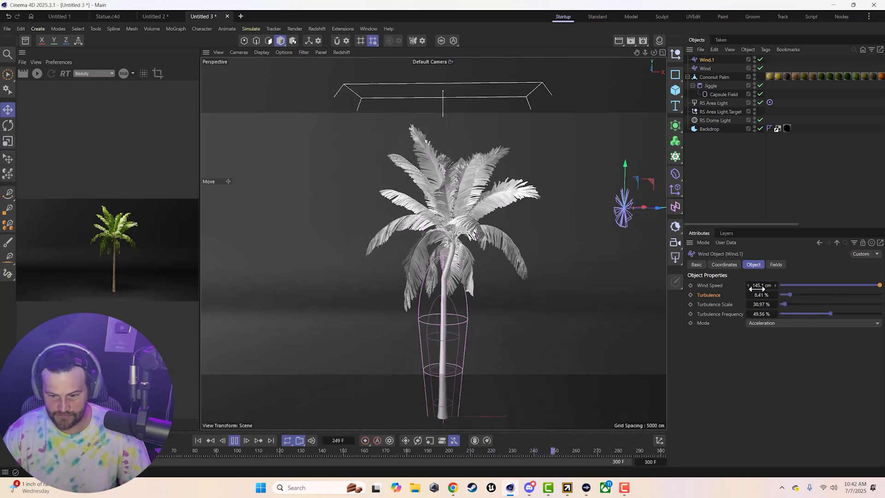
left_click_drag(782, 304, 806, 303)
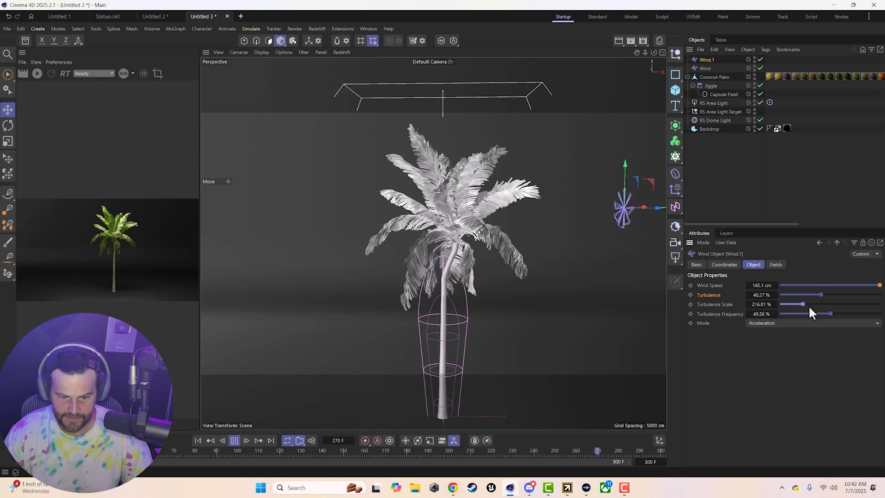
left_click_drag(802, 304, 841, 304)
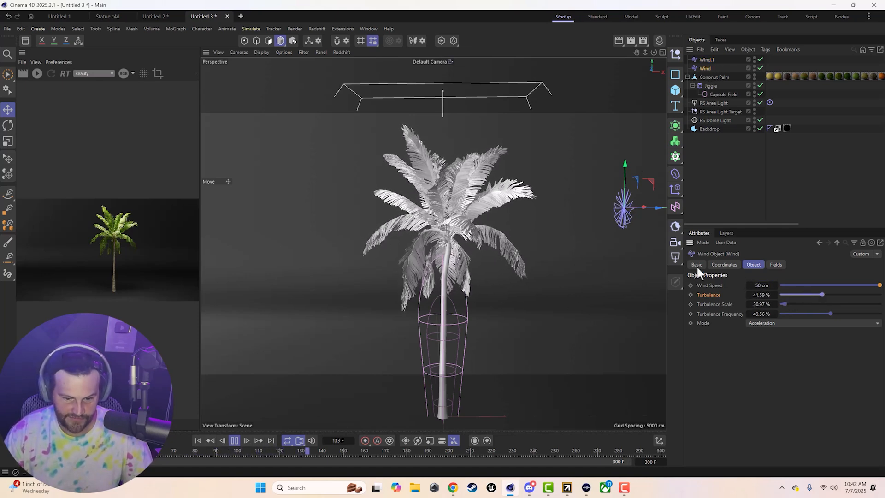
Rotate Wind.1 in the viewport so it blows toward the palm from a new direction.
left_click_drag(823, 294, 795, 294)
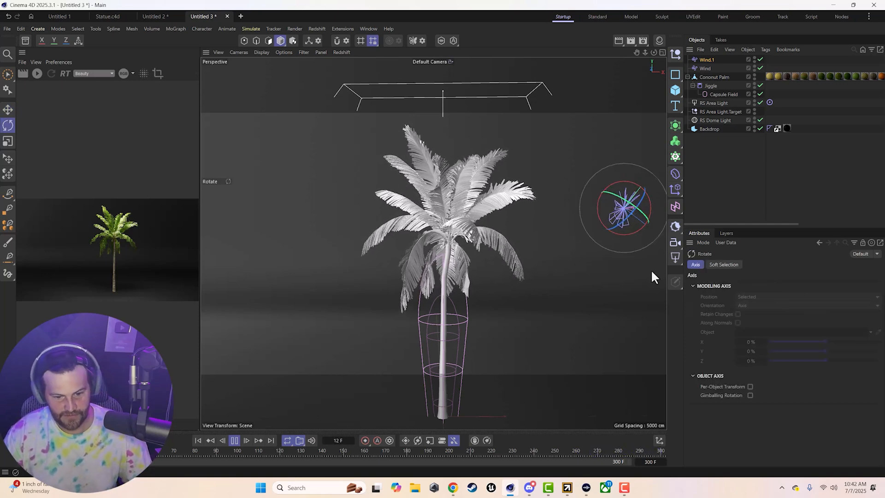
left_click(235, 440)
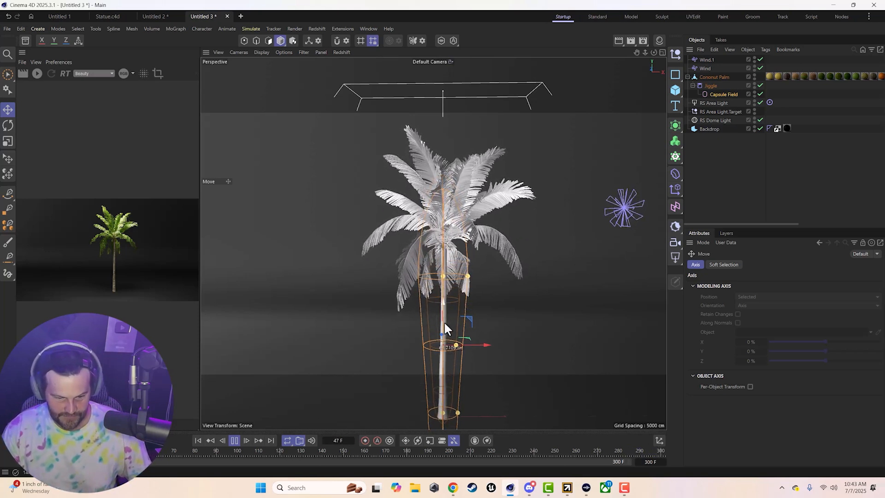
Calculate the Jiggle cache, render the palm sequence, and close the Picture Viewer.
left_click(235, 440)
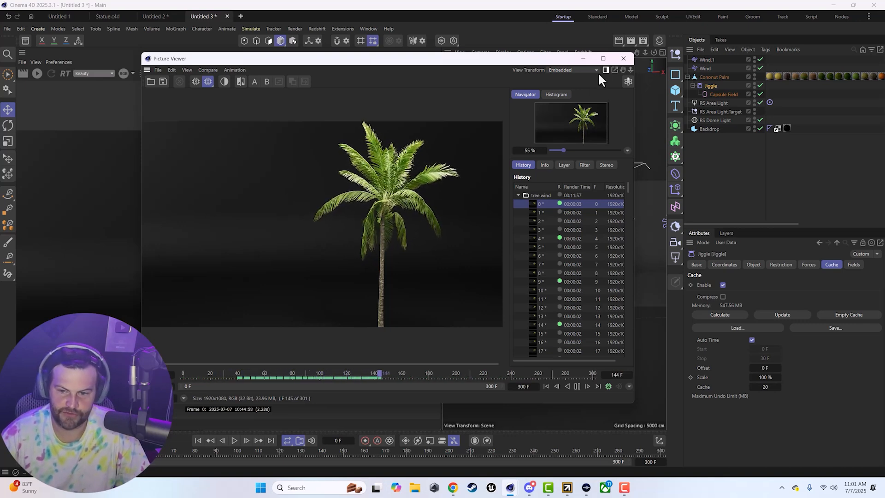
left_click(623, 58)
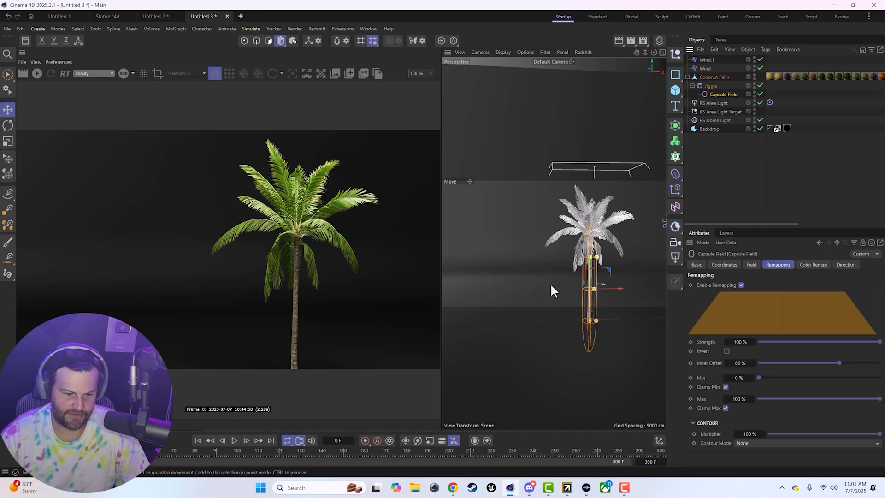
Add a Bend deformer after the Jiggle and keyframe its strength at 9° on frame 300.
left_click(714, 77)
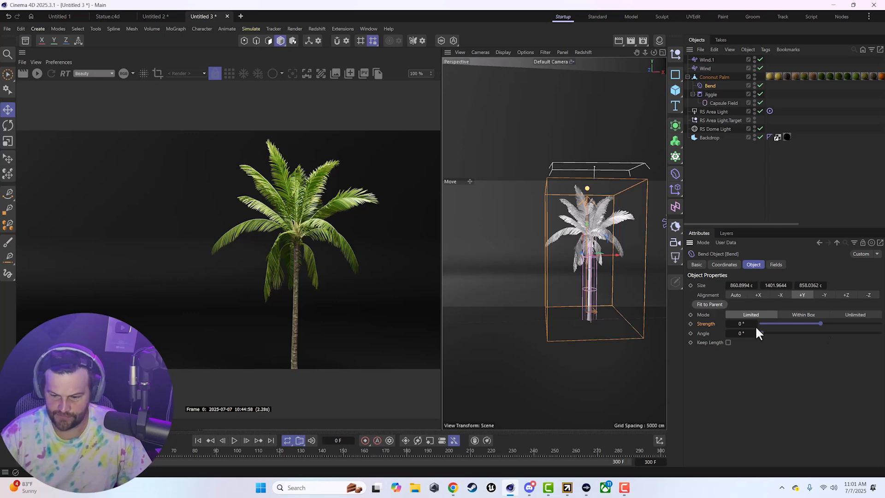
left_click_drag(761, 323, 821, 324)
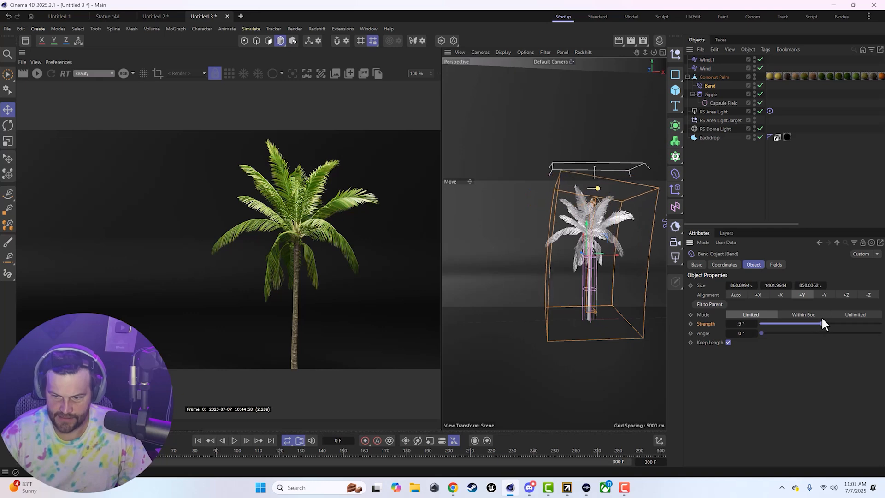
left_click_drag(819, 324, 822, 324)
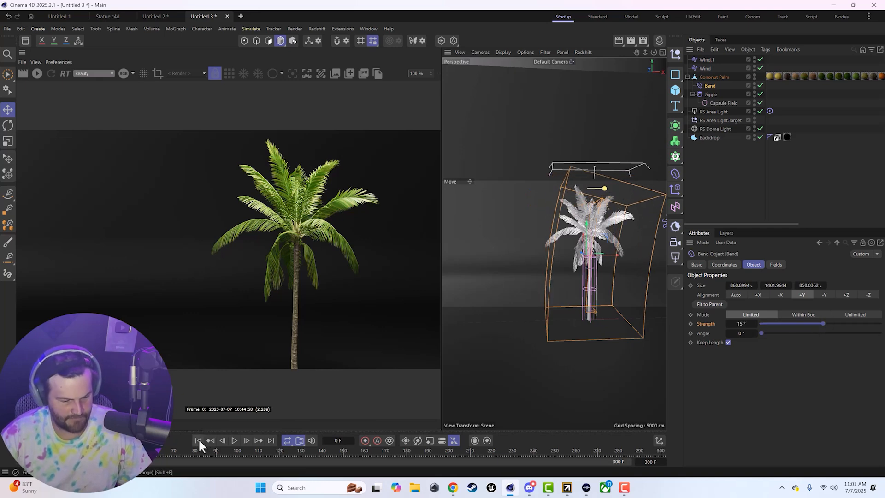
left_click_drag(829, 323, 821, 323)
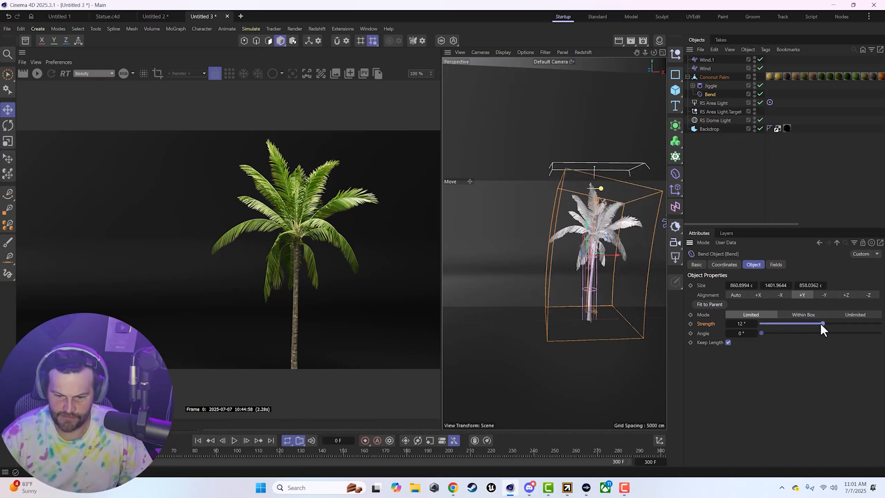
left_click_drag(821, 323, 822, 324)
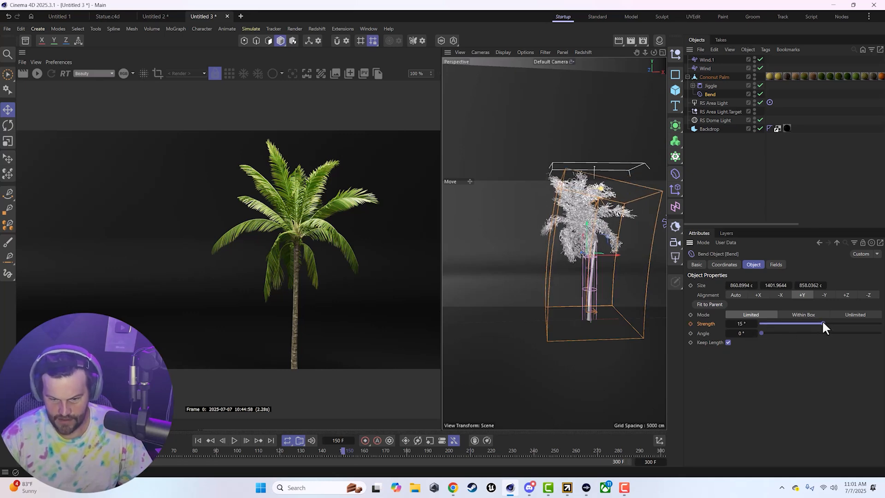
left_click_drag(822, 324, 823, 323)
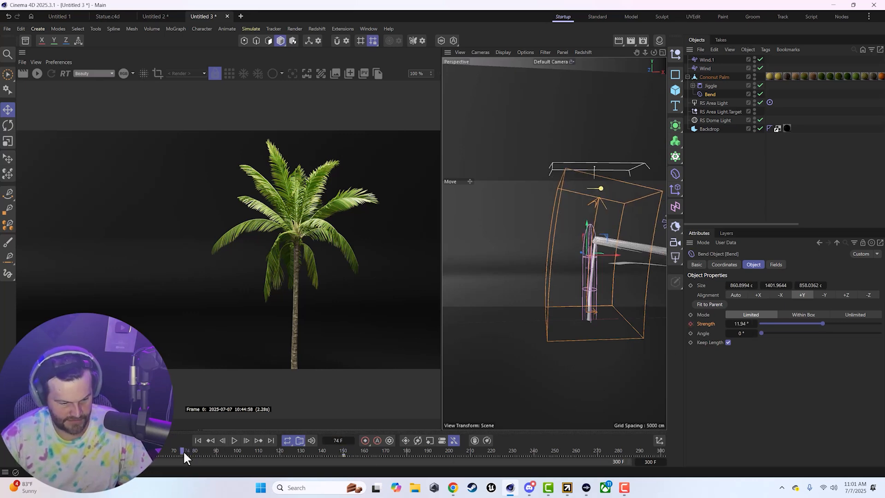
left_click_drag(823, 323, 821, 323)
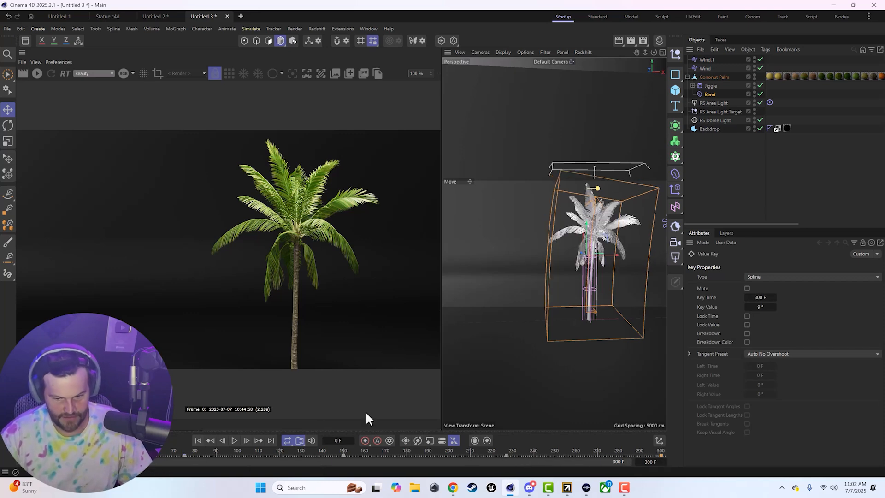
mouse_move(441, 212)
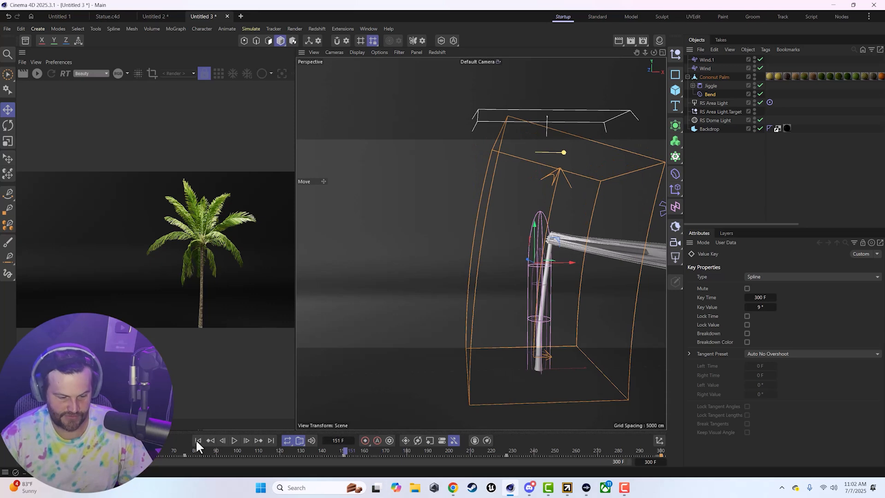
Play the palm animation from the first frame and select Wind.1 to inspect it.
left_click(235, 440)
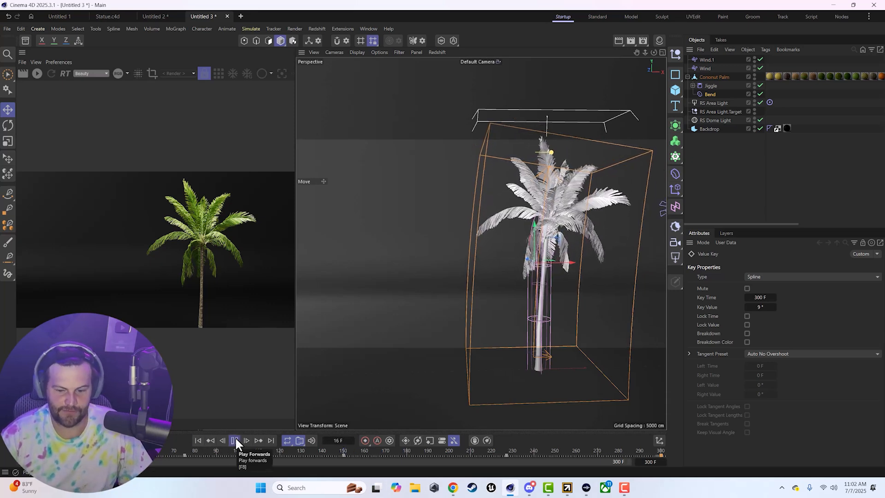
left_click(235, 440)
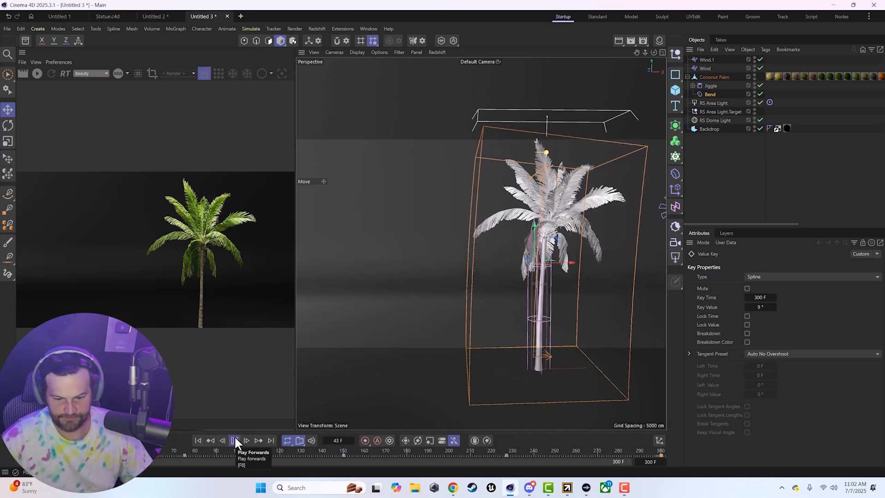
left_click(235, 440)
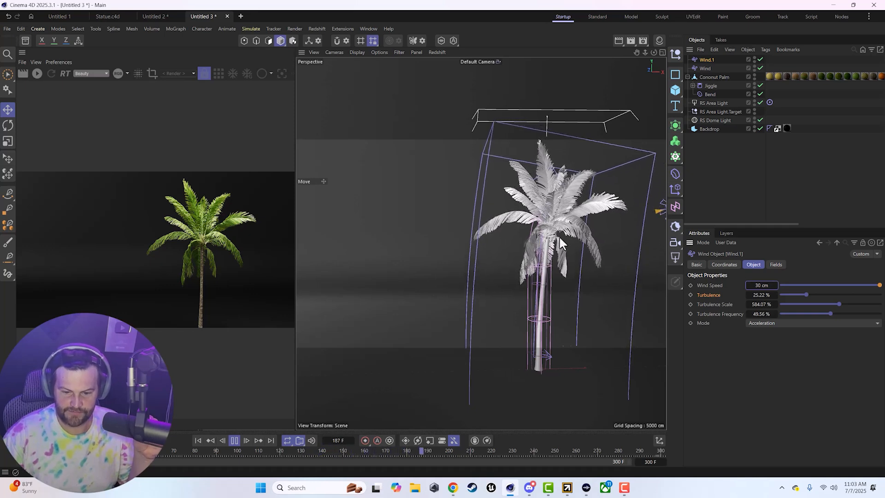
left_click(234, 440)
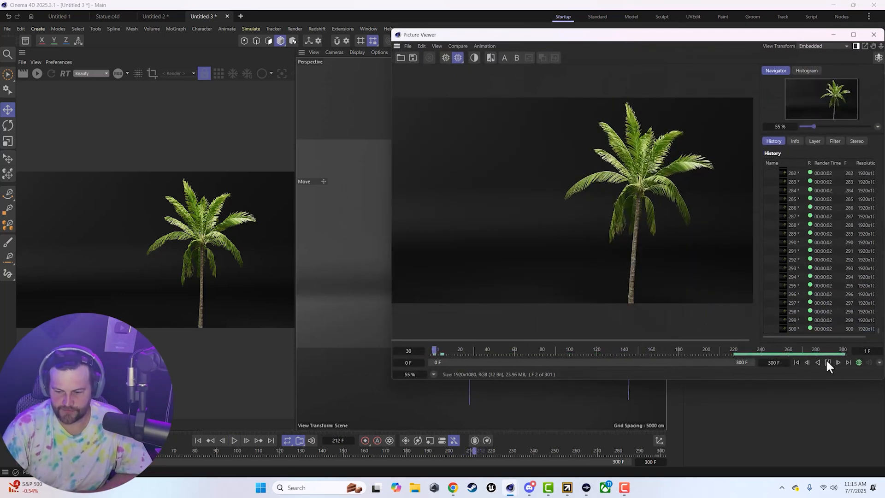
left_click(829, 362)
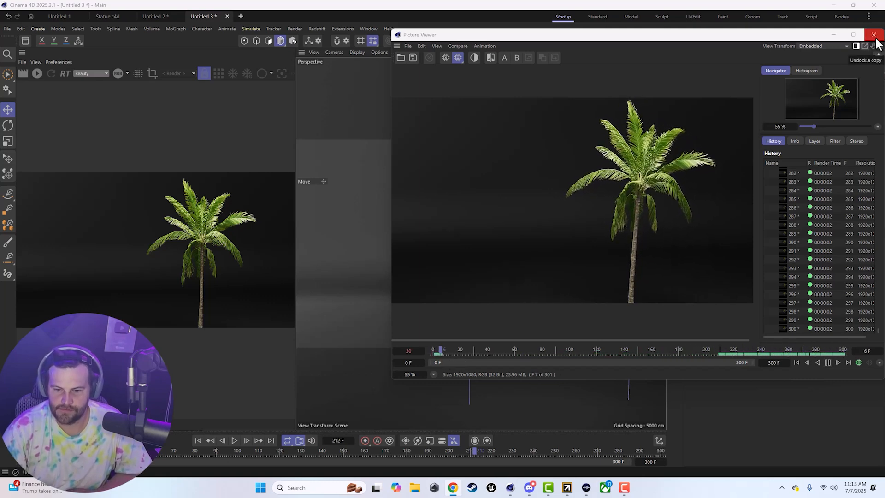
left_click(875, 33)
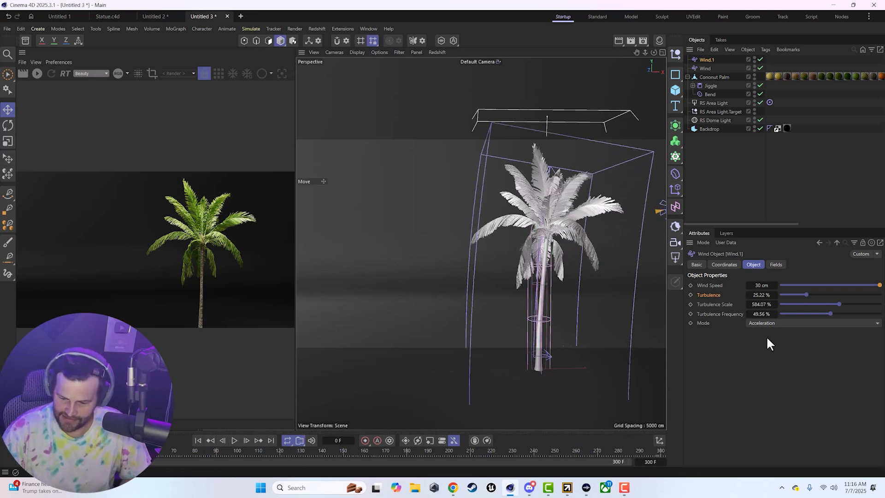
Delete the Red Oak reference and switch to the Untitled 2 fern document.
left_click(710, 85)
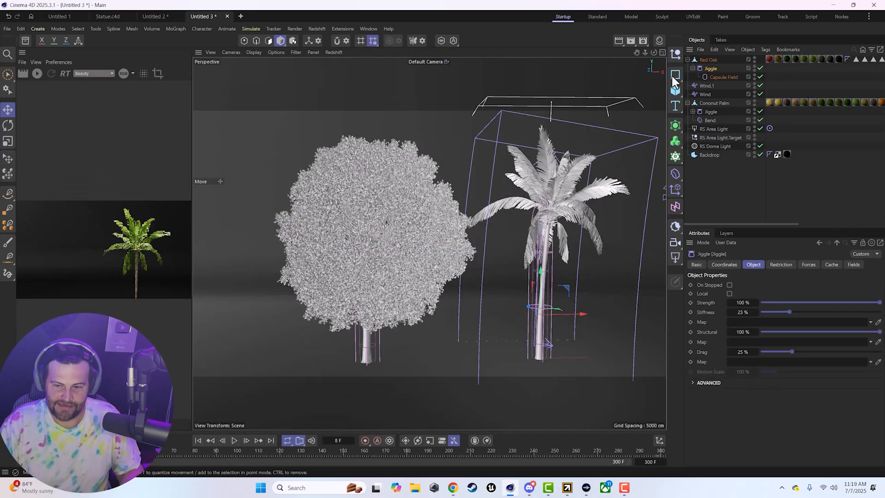
left_click(708, 59)
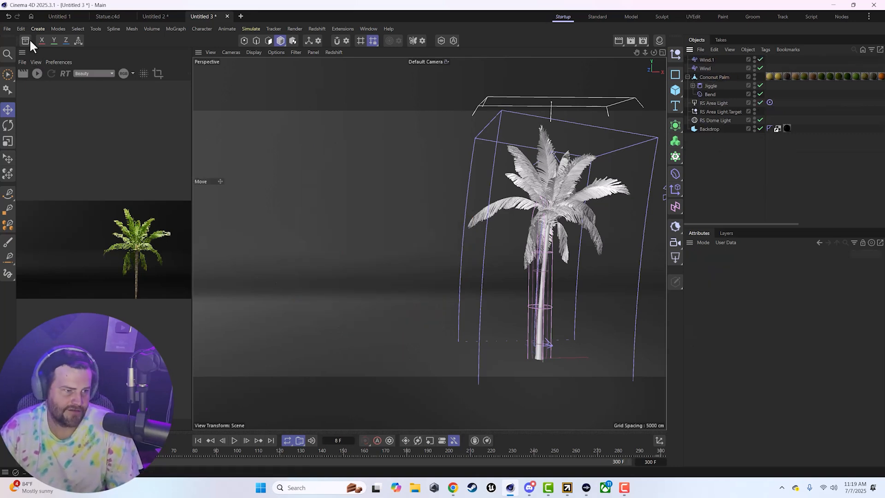
left_click(38, 29)
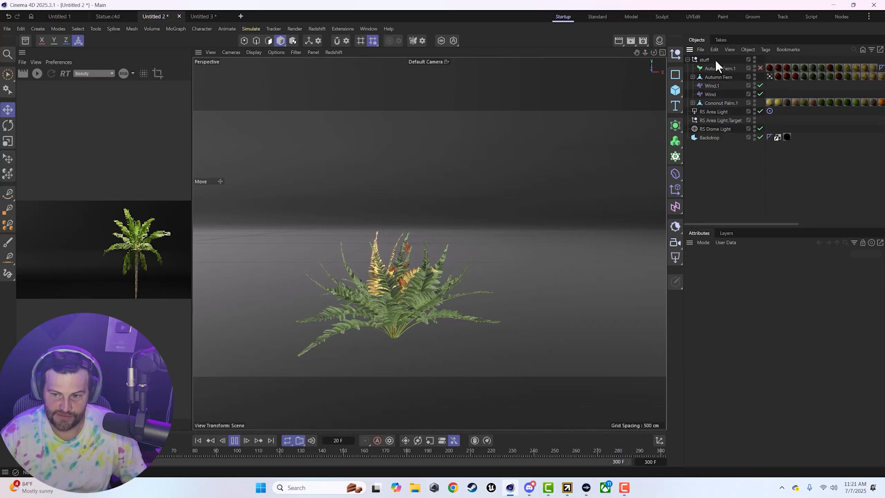
Check the fern Jiggle's forces, then raise Wind.1 speed and settle it at about 5 cm.
left_click(710, 94)
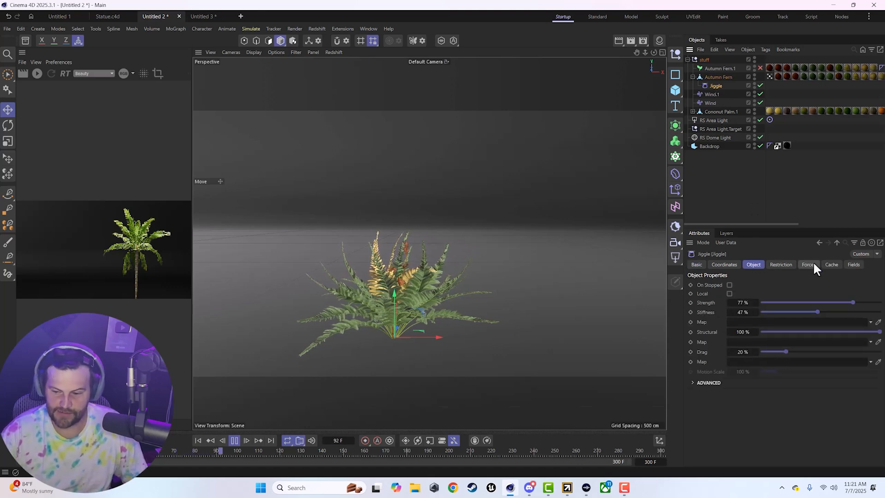
left_click(808, 264)
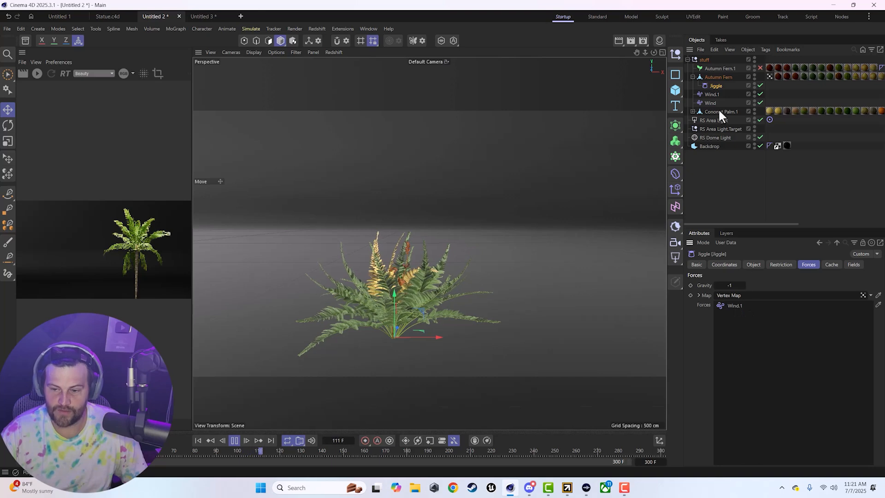
left_click(712, 94)
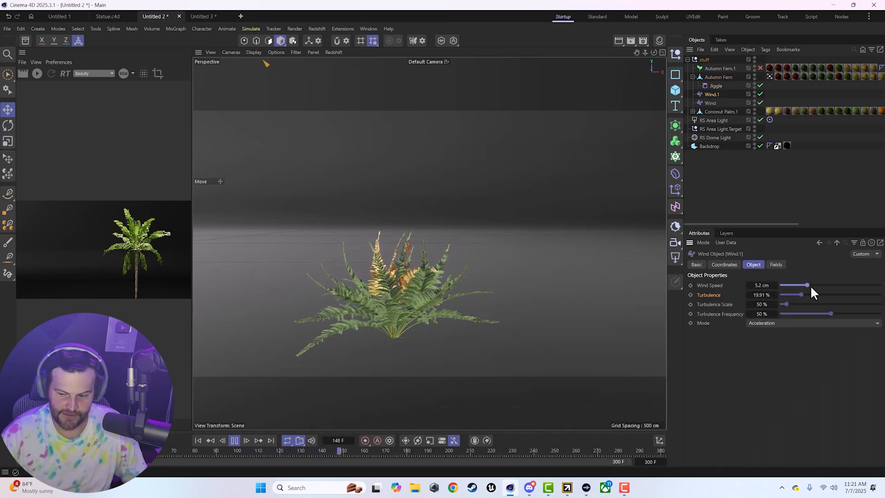
left_click_drag(805, 285, 867, 285)
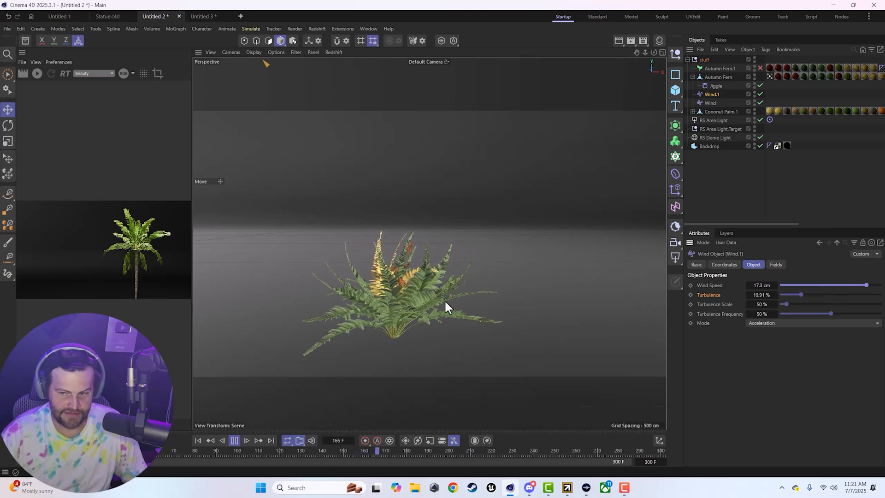
left_click_drag(863, 284, 790, 284)
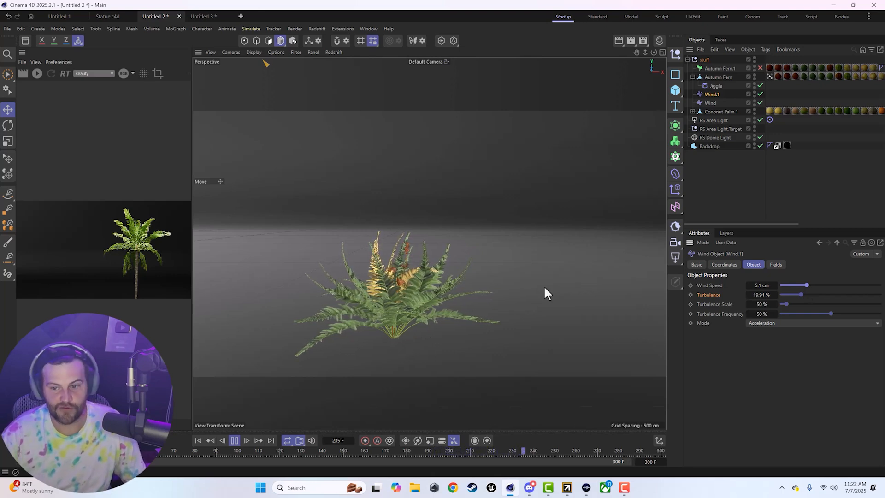
left_click(776, 264)
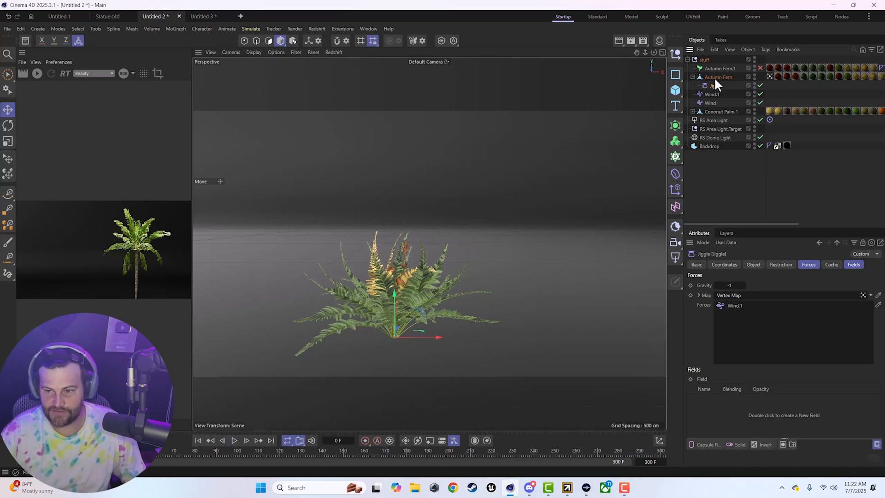
Paint a vertex map on Autumn Fern, use it inverted as the Jiggle field, and add a modifier layer.
left_click(717, 77)
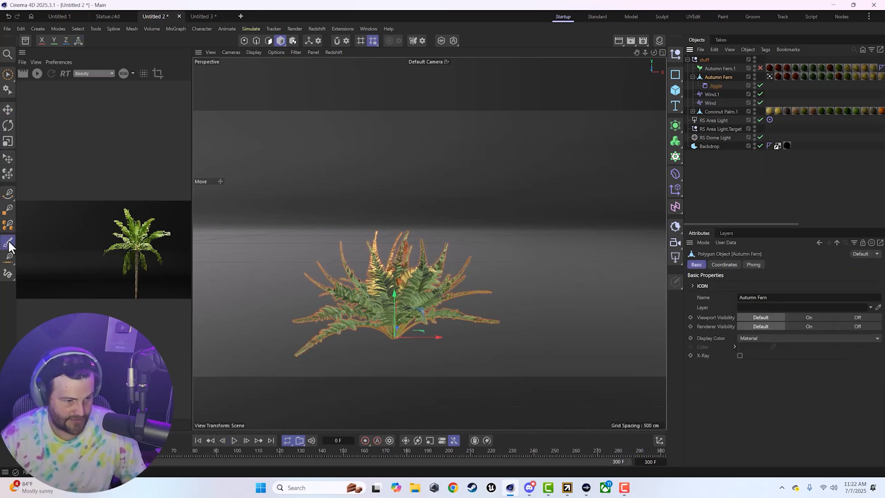
left_click(7, 241)
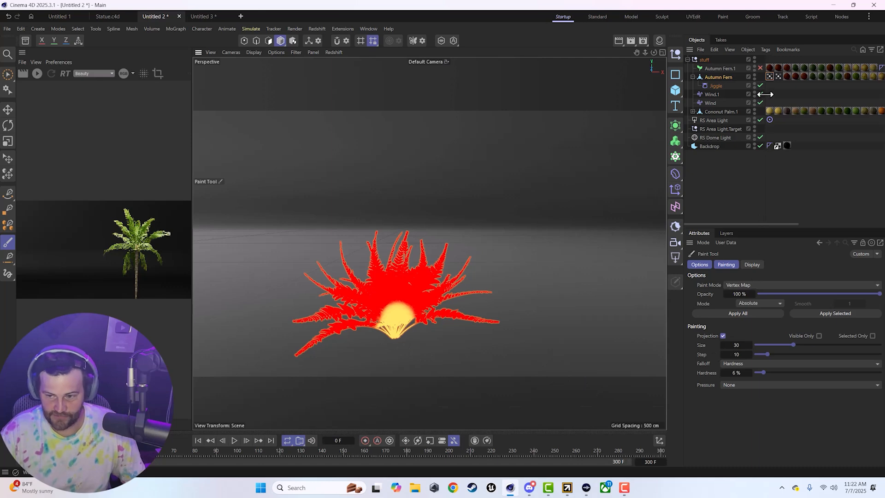
left_click(738, 317)
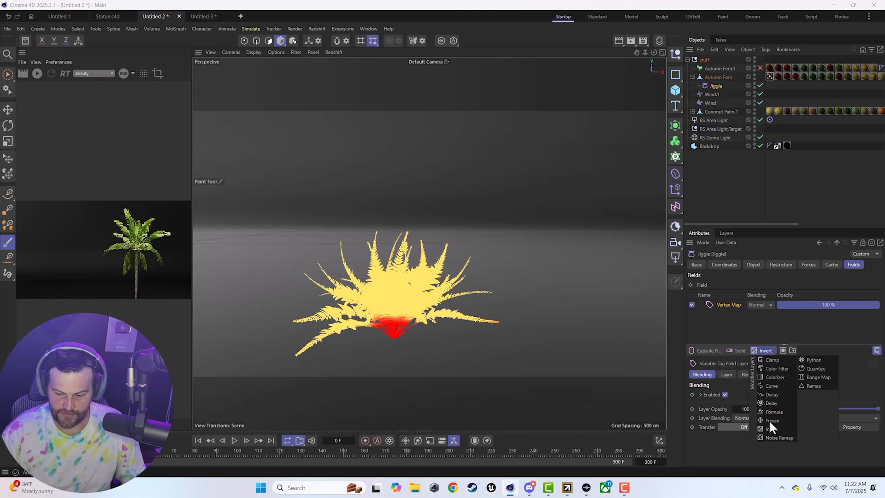
left_click(234, 439)
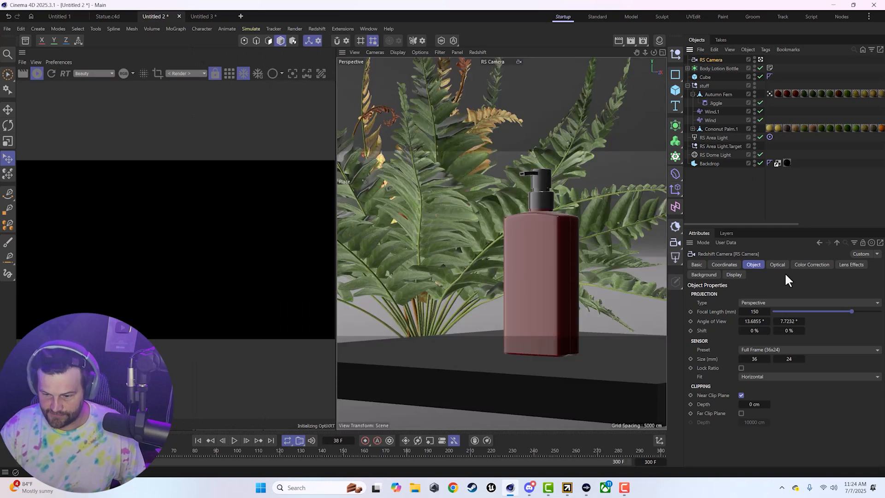
Set the RS Camera aperture to f/2 with bokeh, then play the bottle and fern animation.
left_click(718, 68)
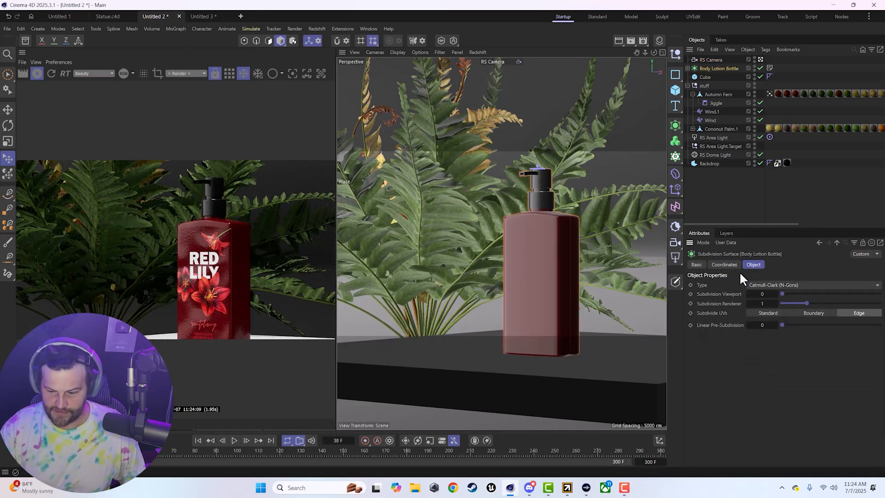
left_click(710, 59)
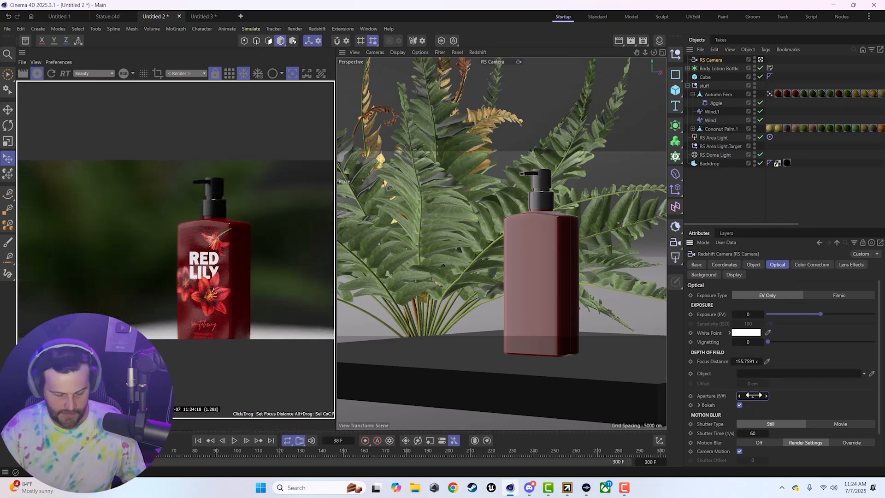
left_click(237, 440)
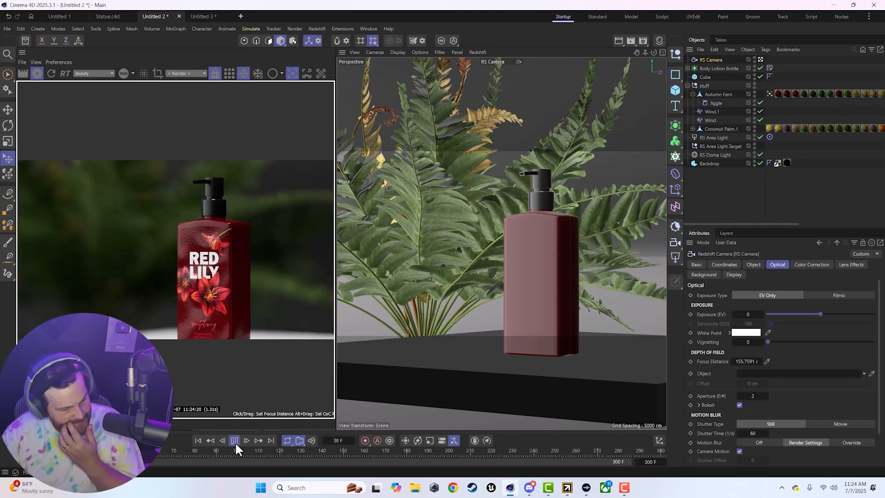
left_click(233, 440)
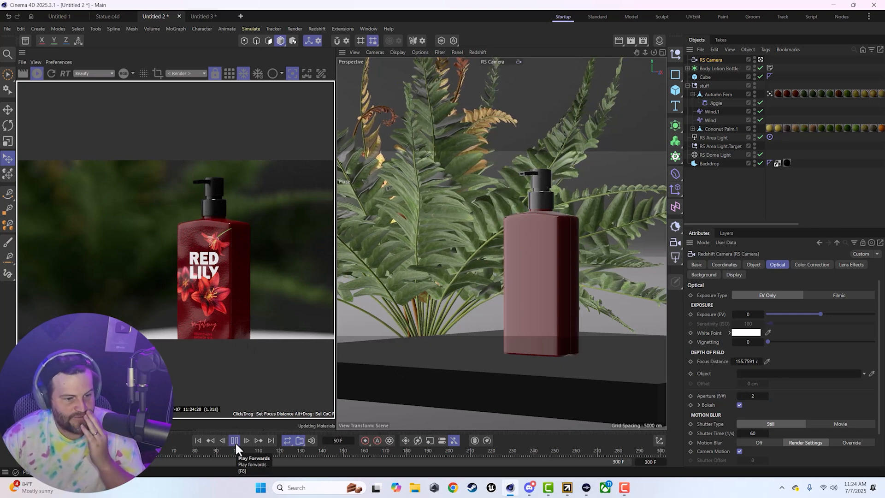
left_click(245, 440)
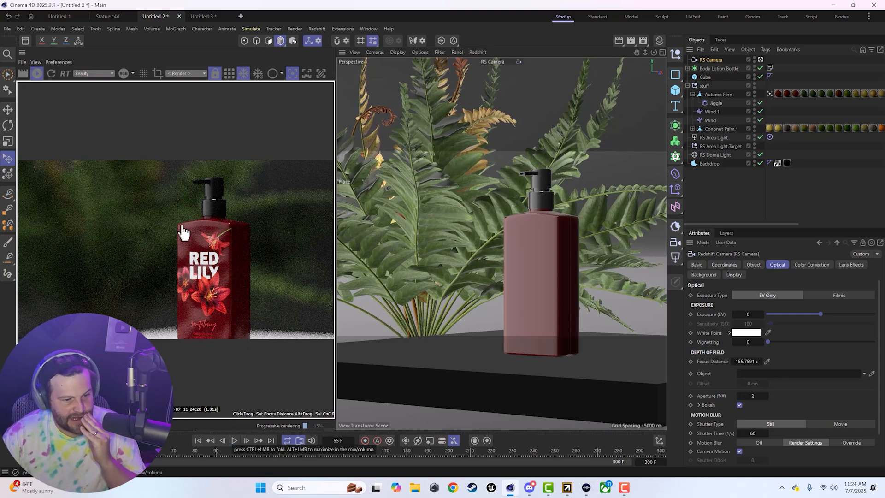